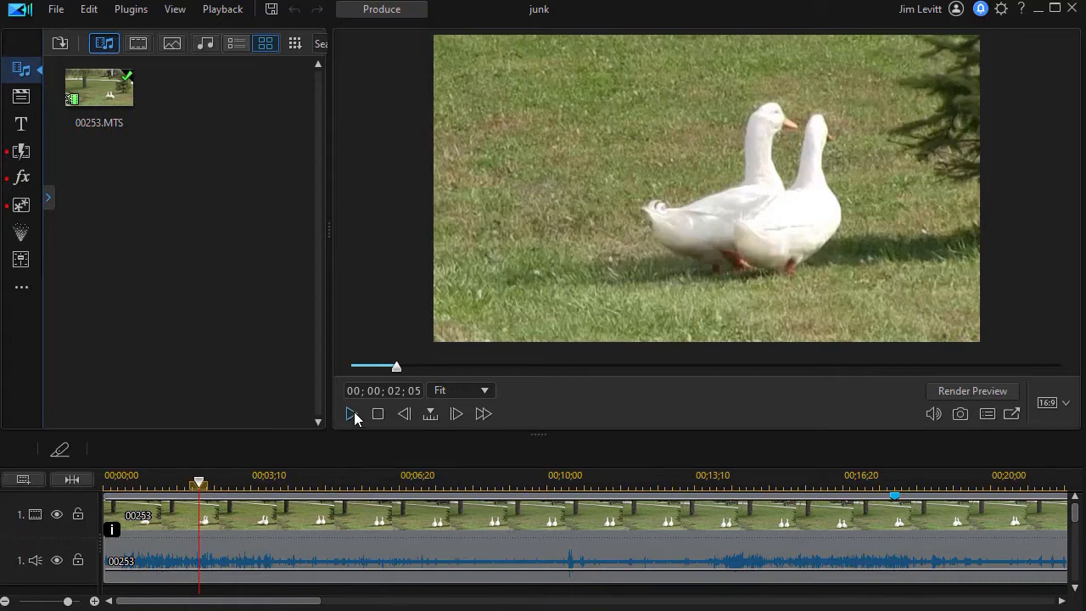
mouse_move(350, 414)
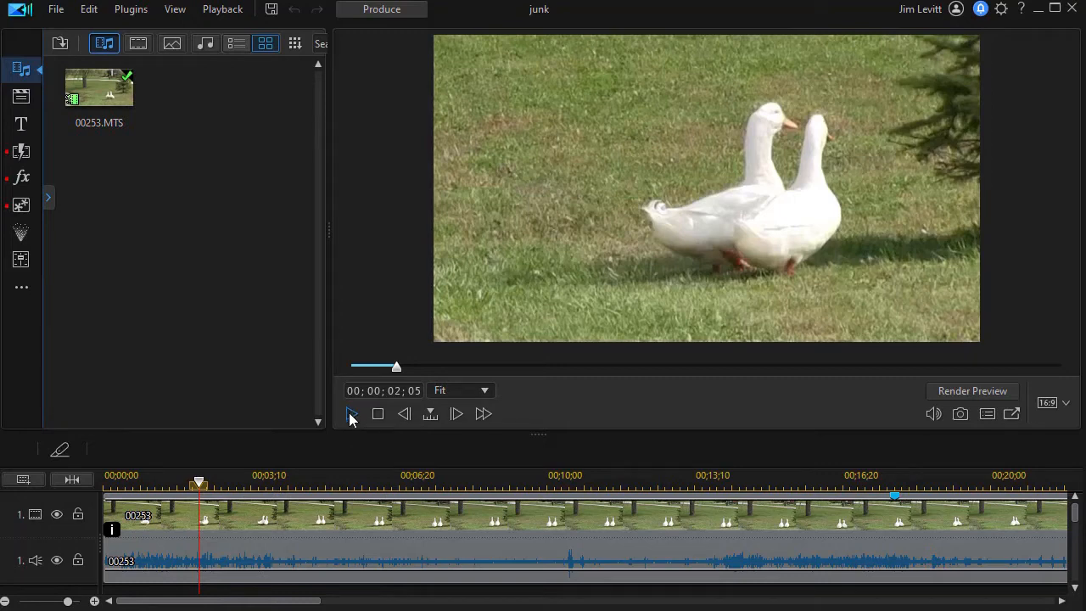
- Preview the duck clip, then open Fix / Enhance with Wind Removal and widen the video preview
left_click(351, 414)
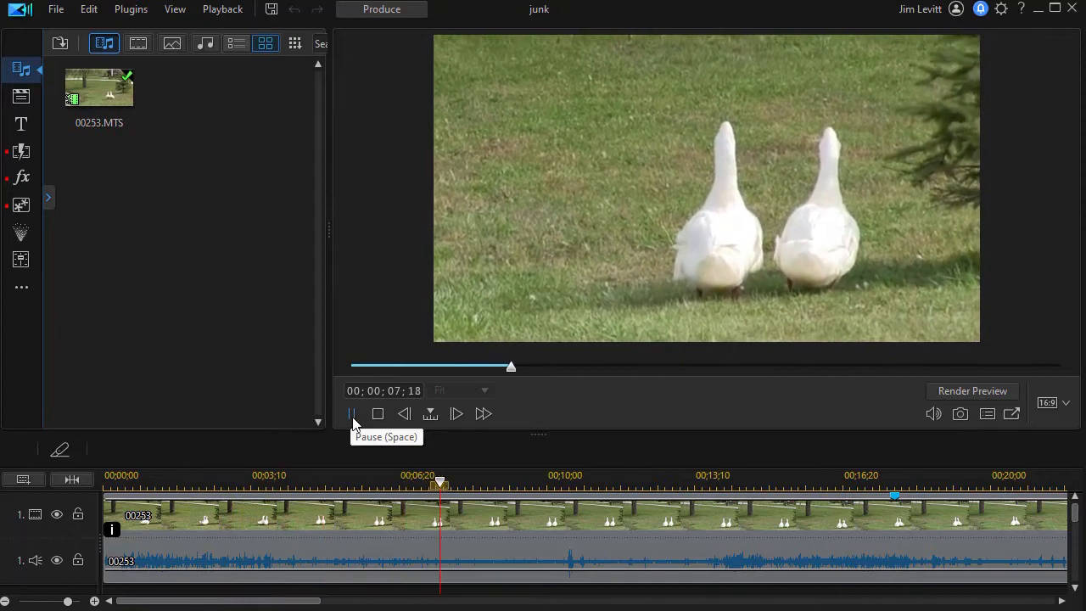
left_click(377, 414)
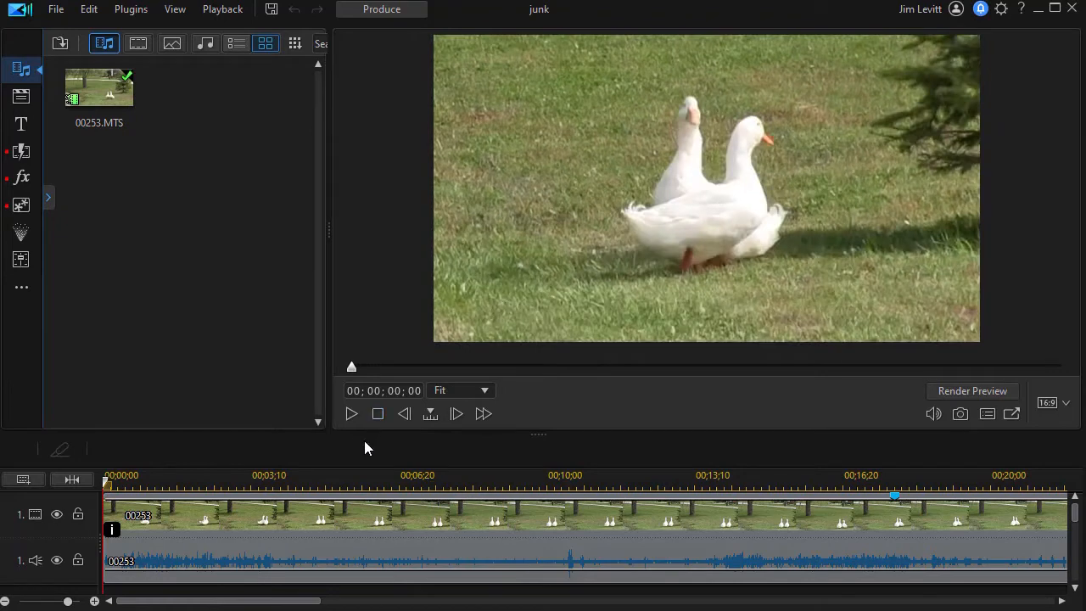
mouse_move(348, 450)
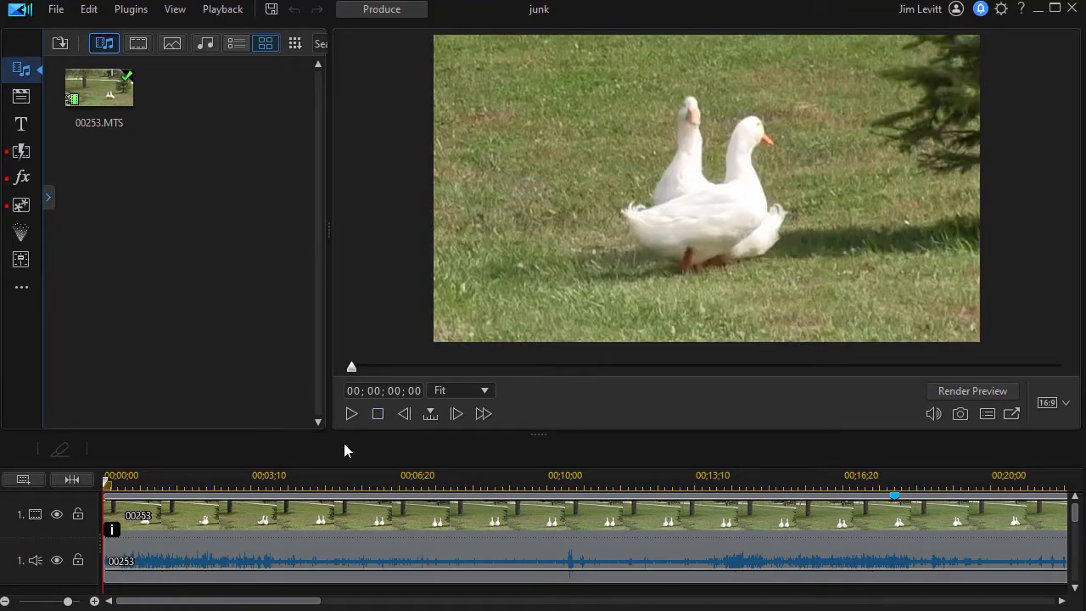
mouse_move(339, 449)
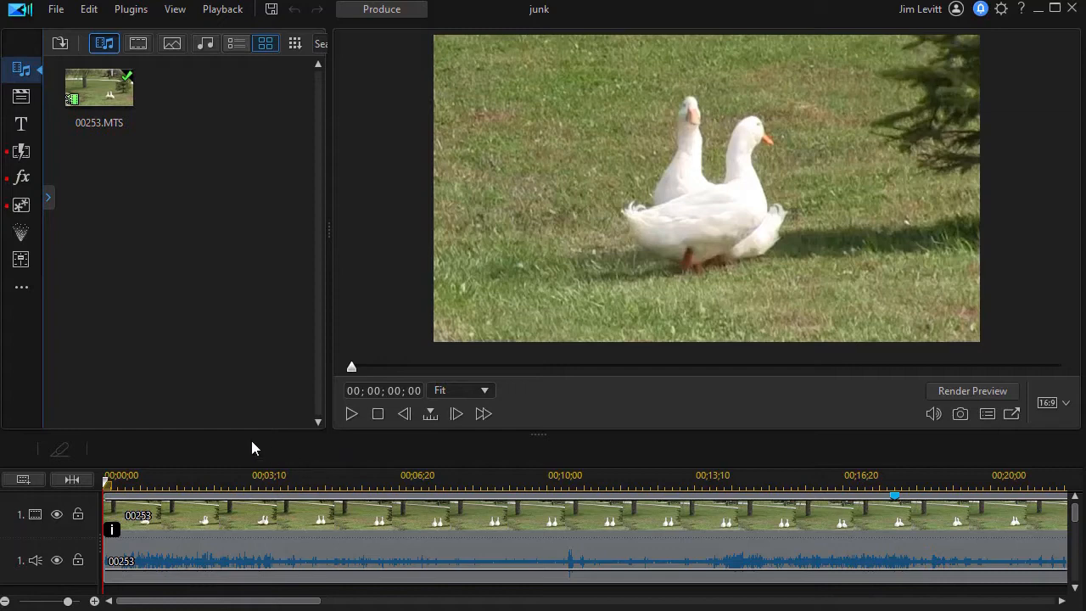
mouse_move(311, 532)
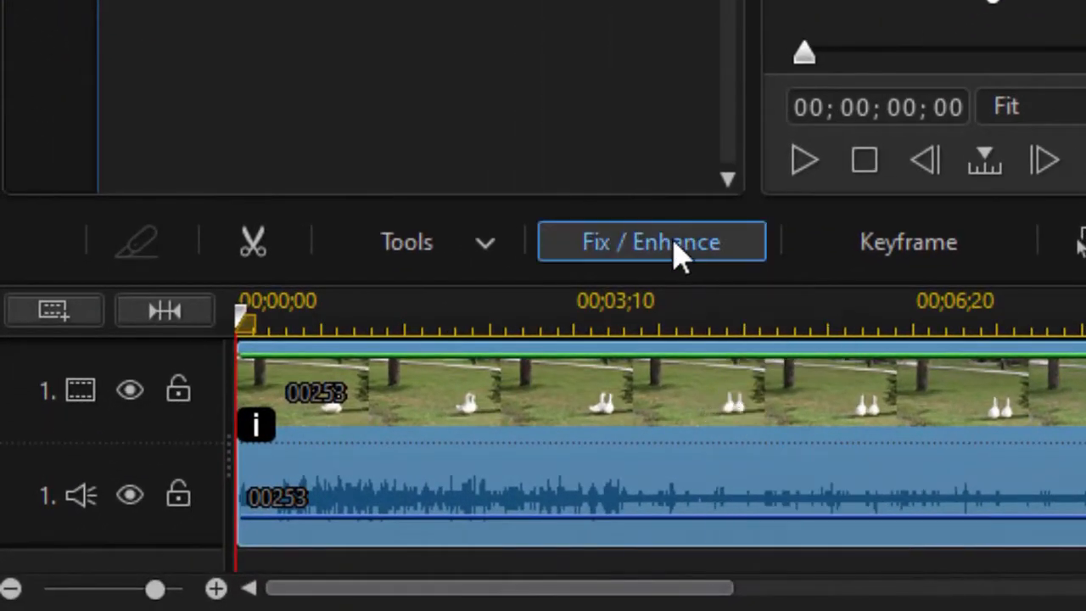
mouse_move(679, 254)
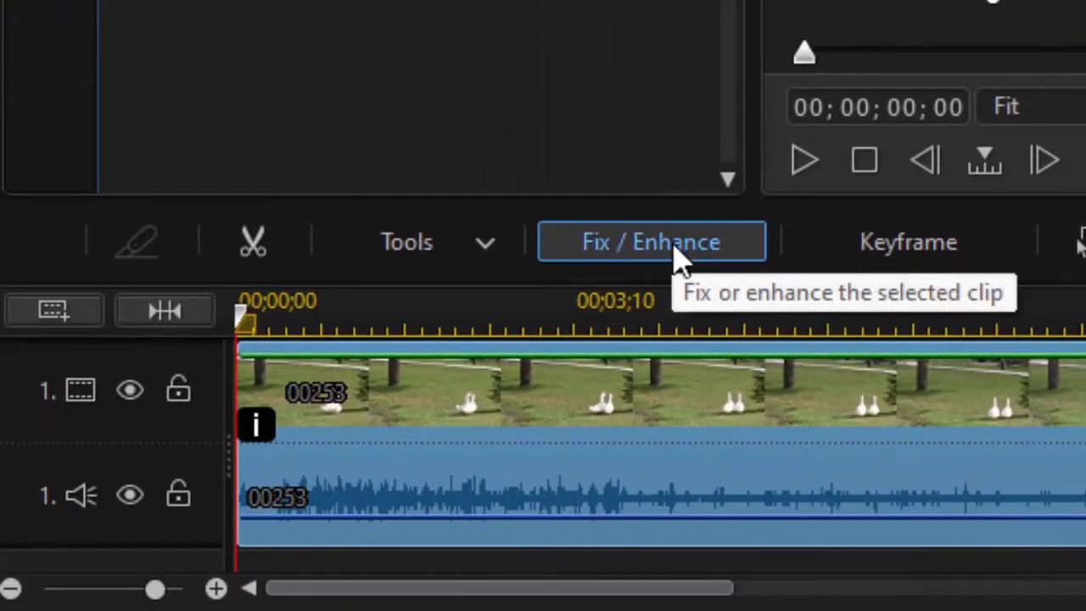
left_click(652, 242)
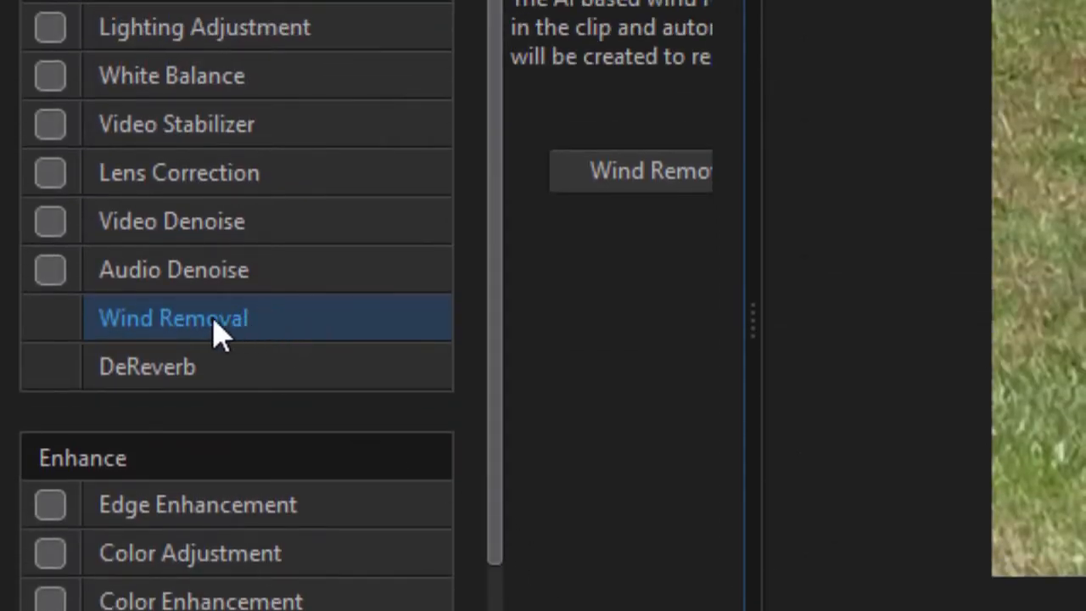
mouse_move(773, 412)
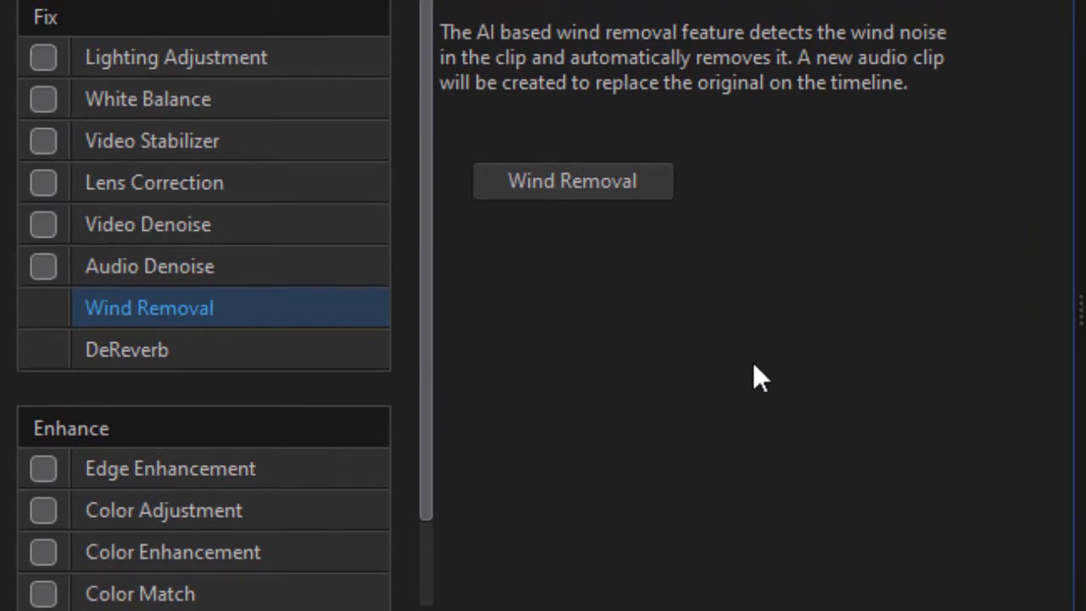
mouse_move(743, 363)
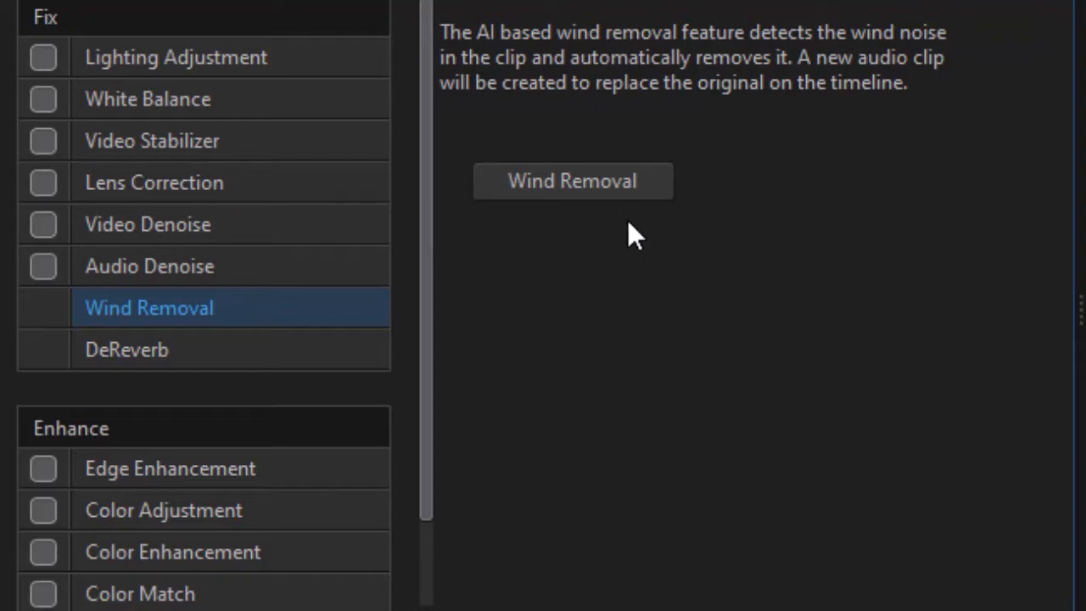
mouse_move(596, 189)
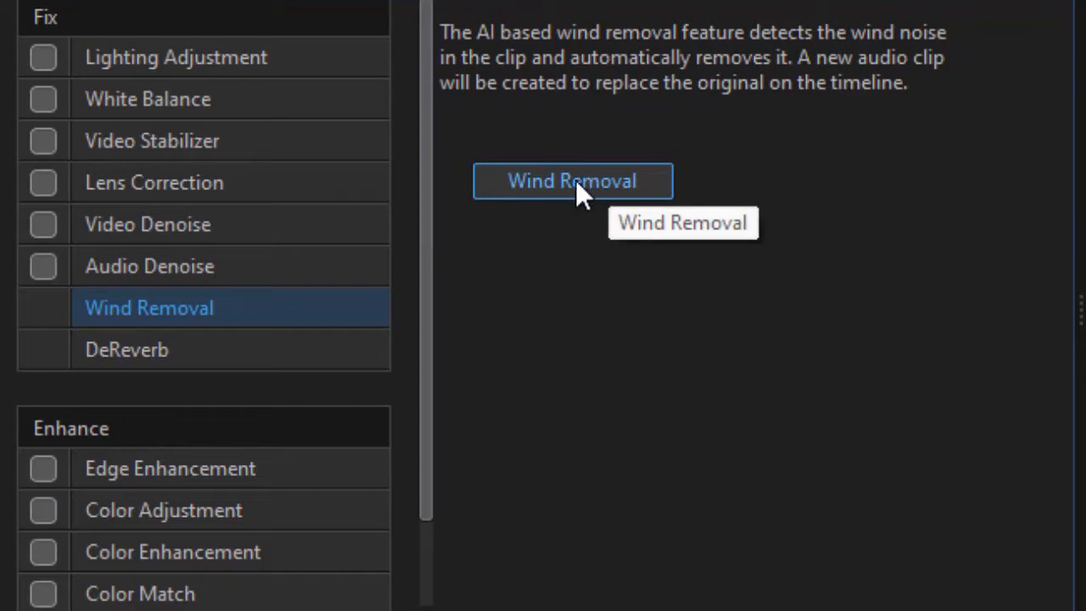
mouse_move(543, 195)
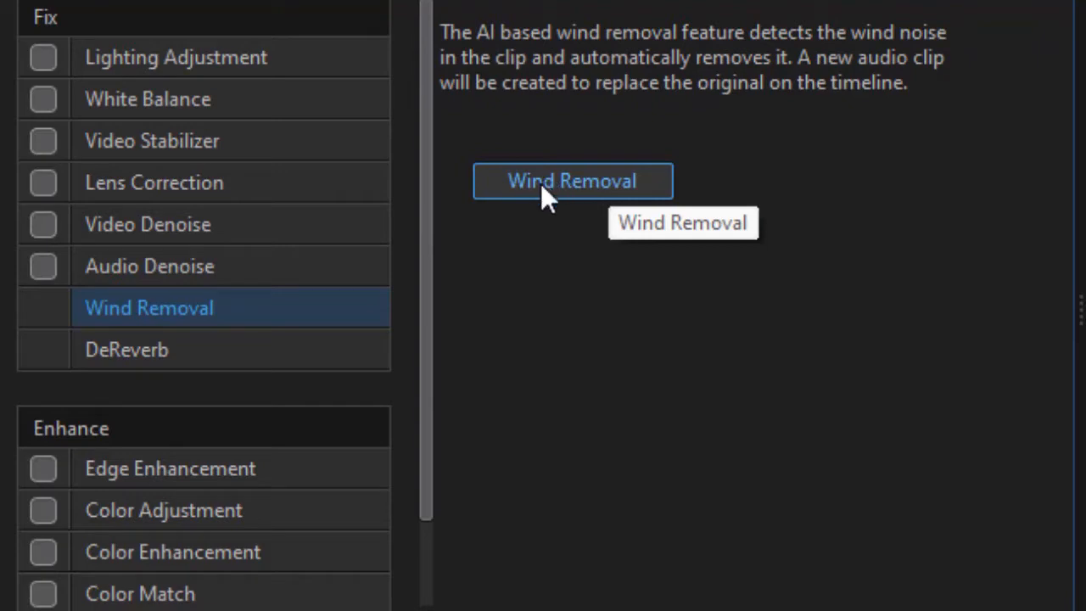
mouse_move(564, 230)
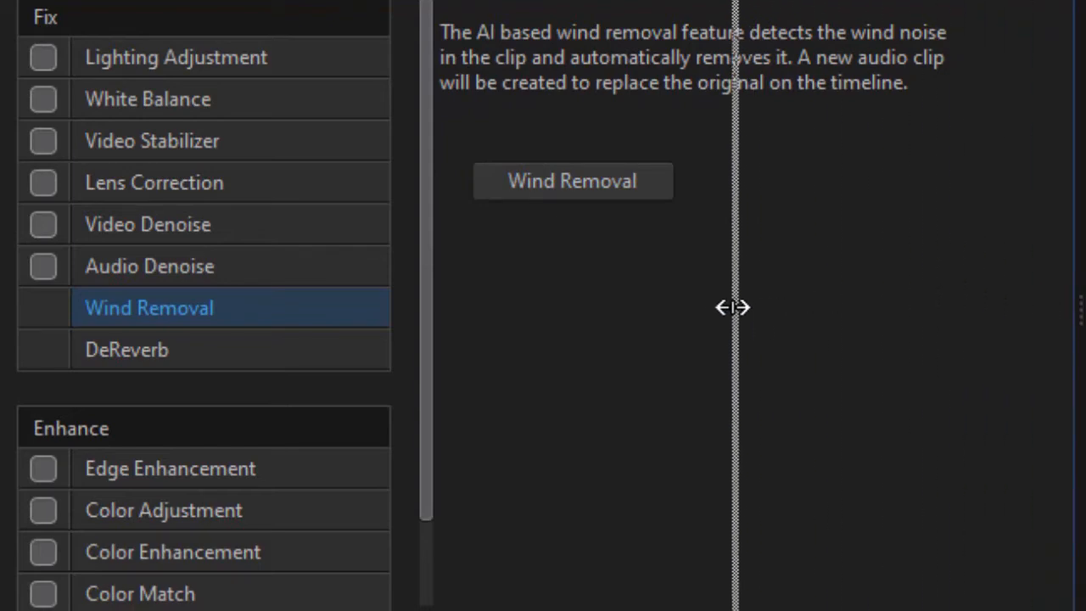
left_click_drag(732, 307, 645, 314)
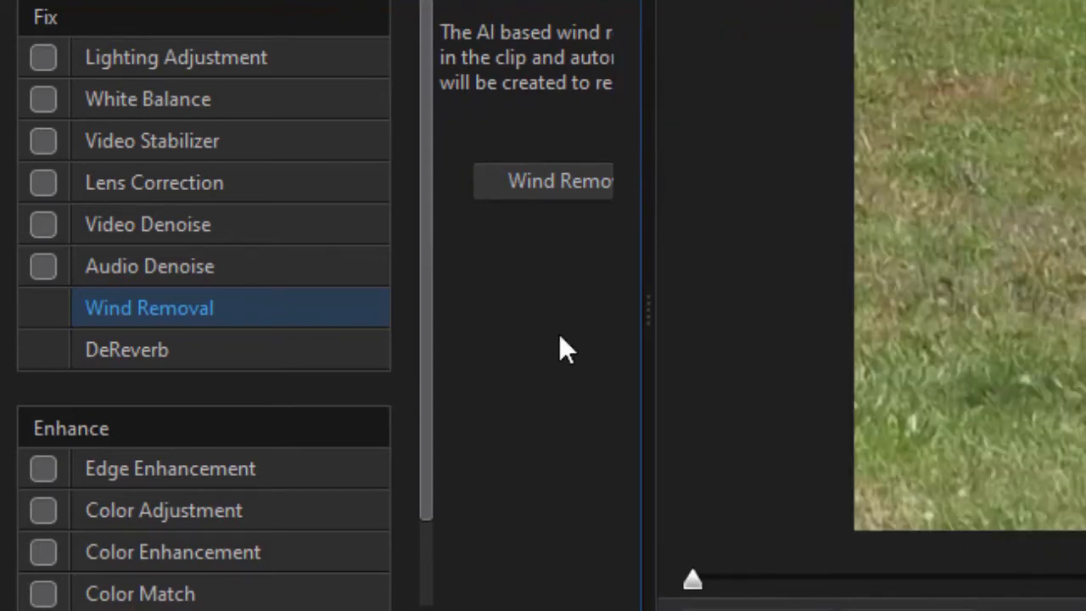
mouse_move(520, 316)
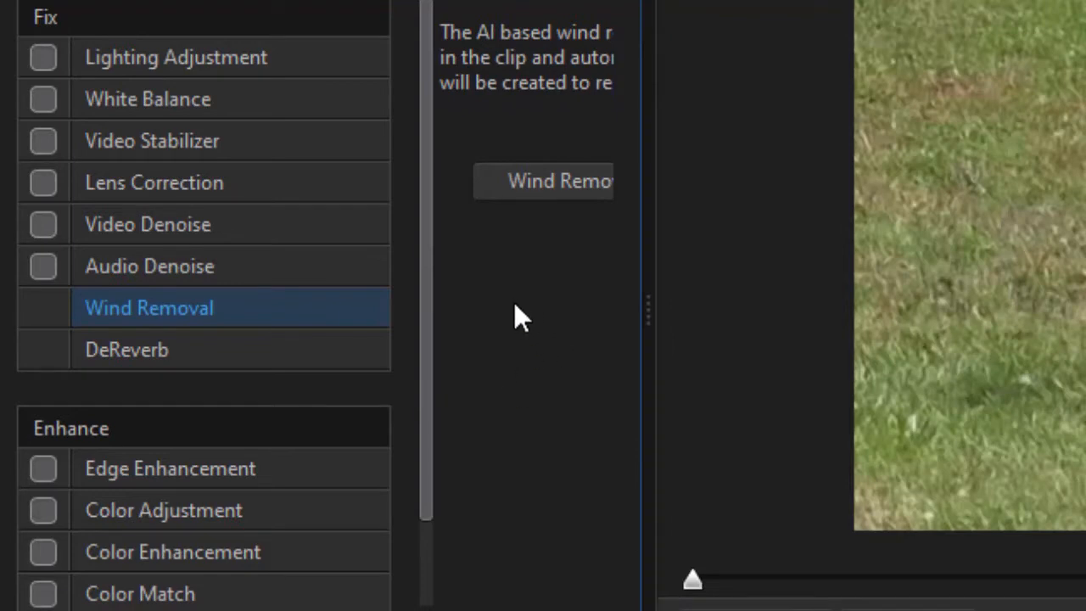
mouse_move(529, 278)
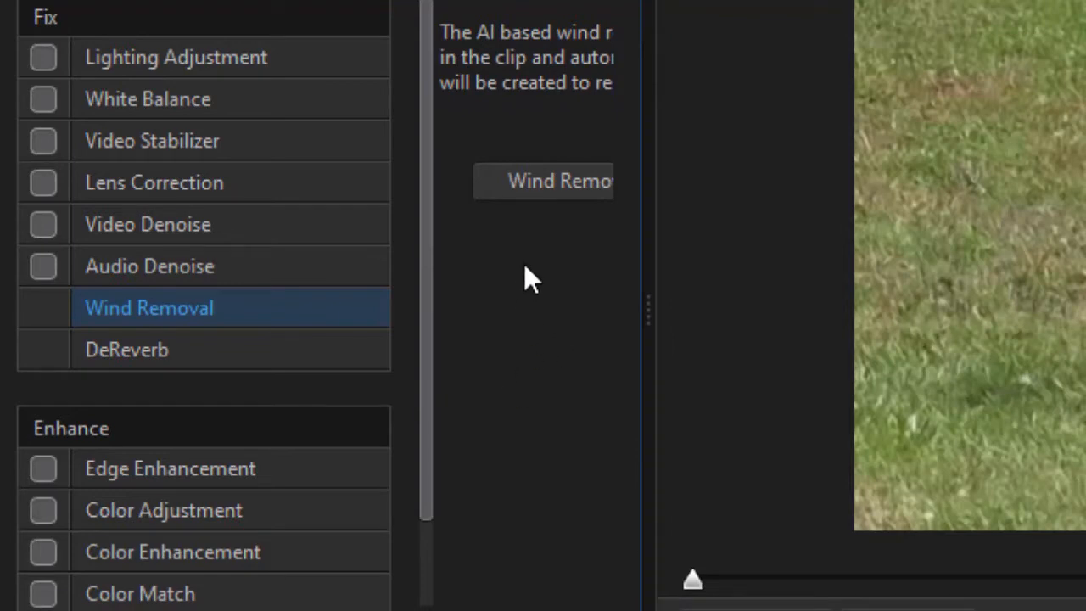
mouse_move(535, 187)
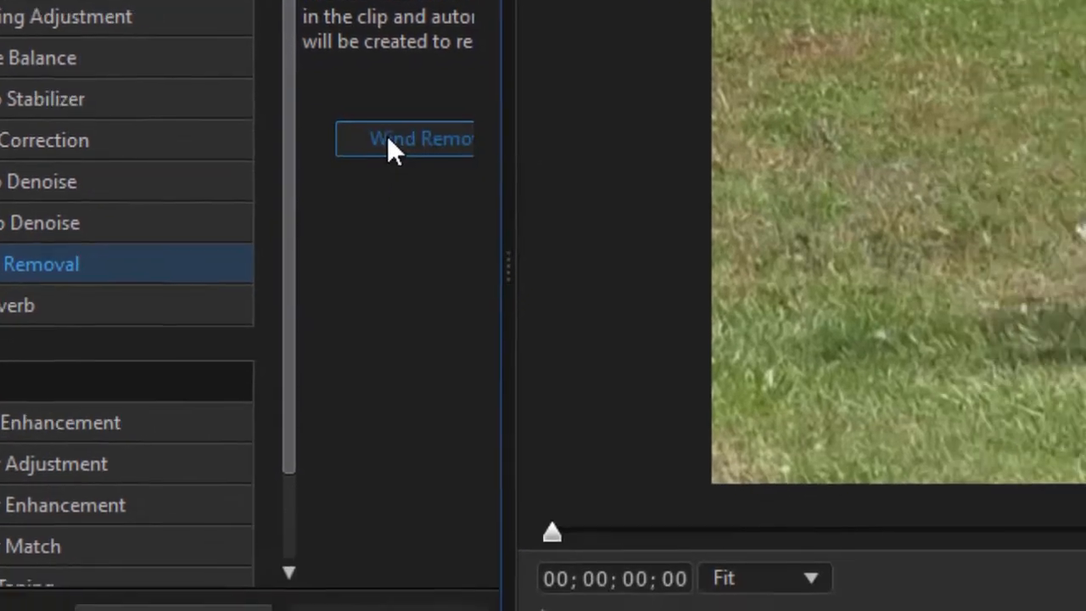
- Open AI Wind Removal, set Preview to Original, and play the unprocessed audio to 00;00;12;04
left_click(407, 139)
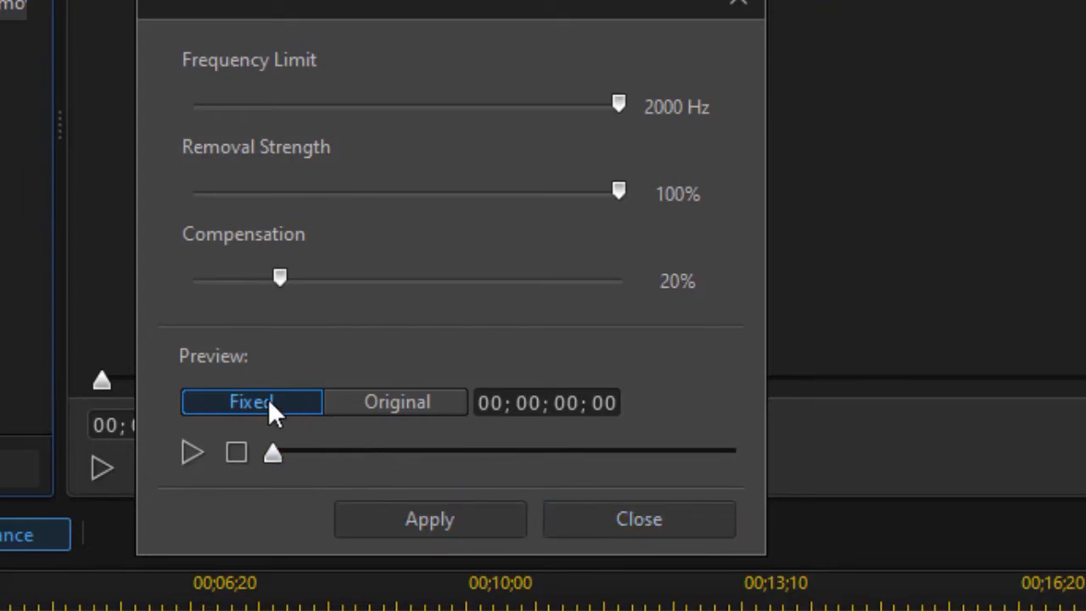
left_click(395, 402)
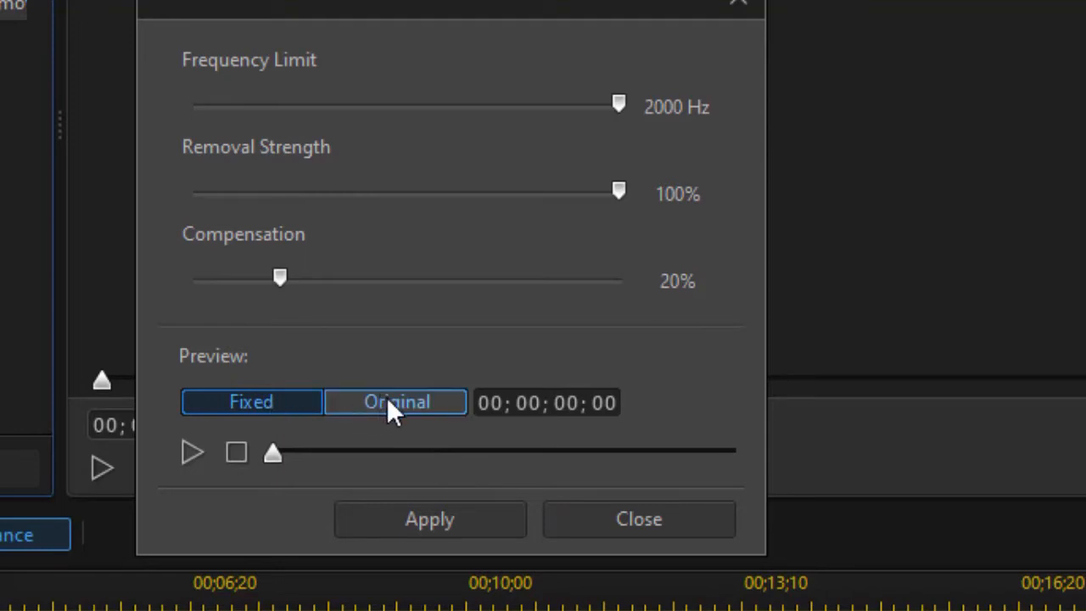
left_click(395, 401)
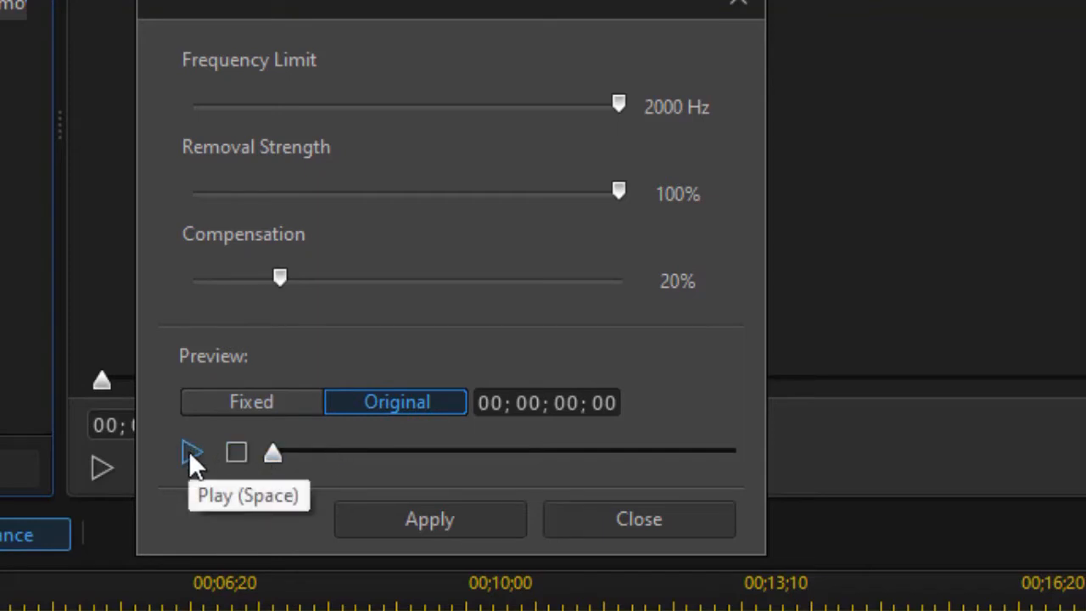
left_click(191, 452)
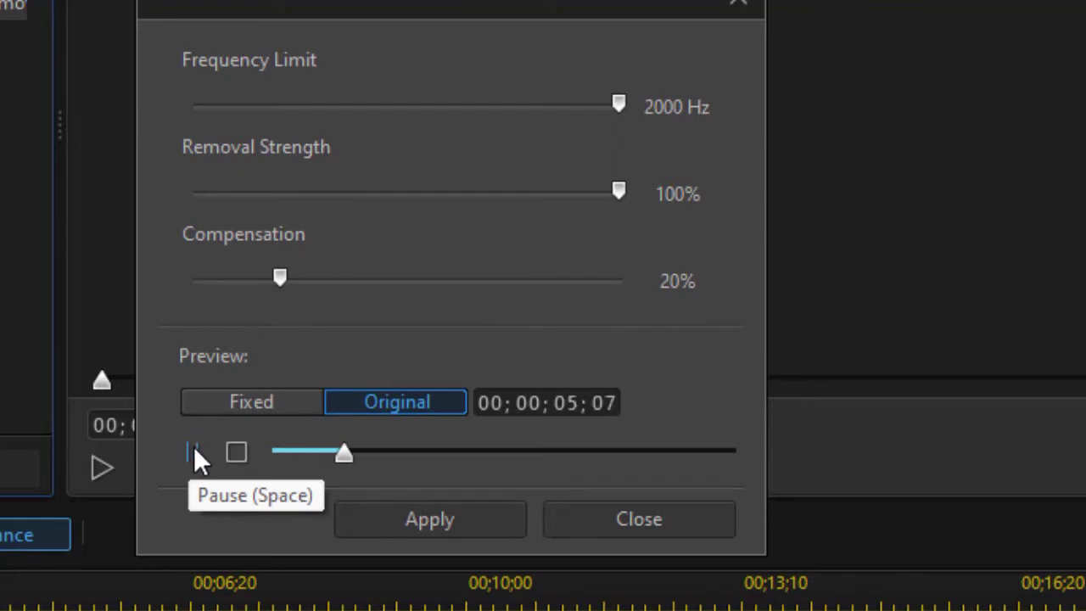
left_click(192, 452)
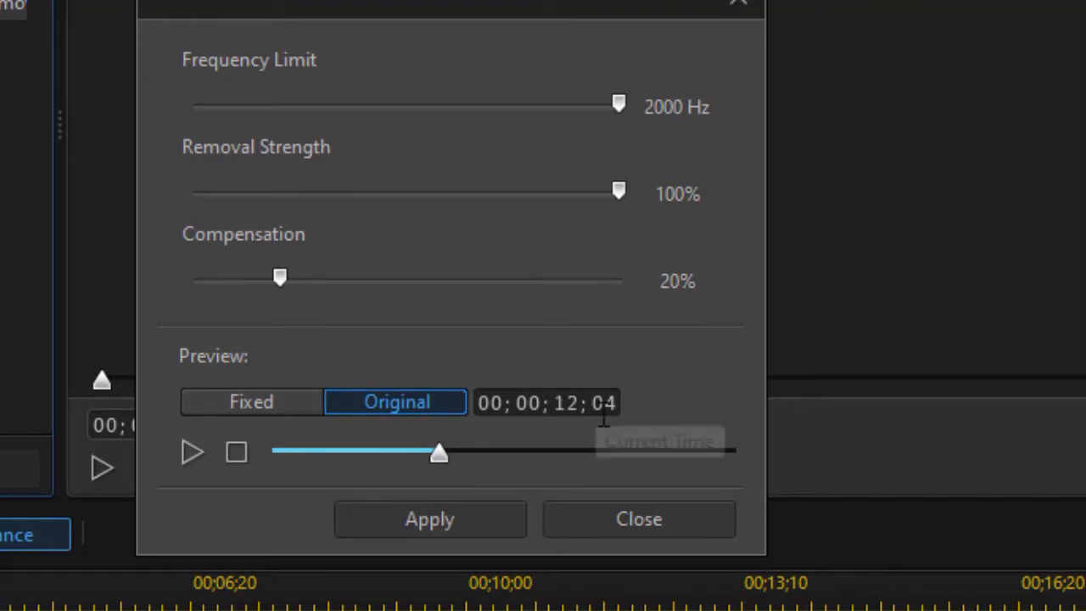
mouse_move(636, 407)
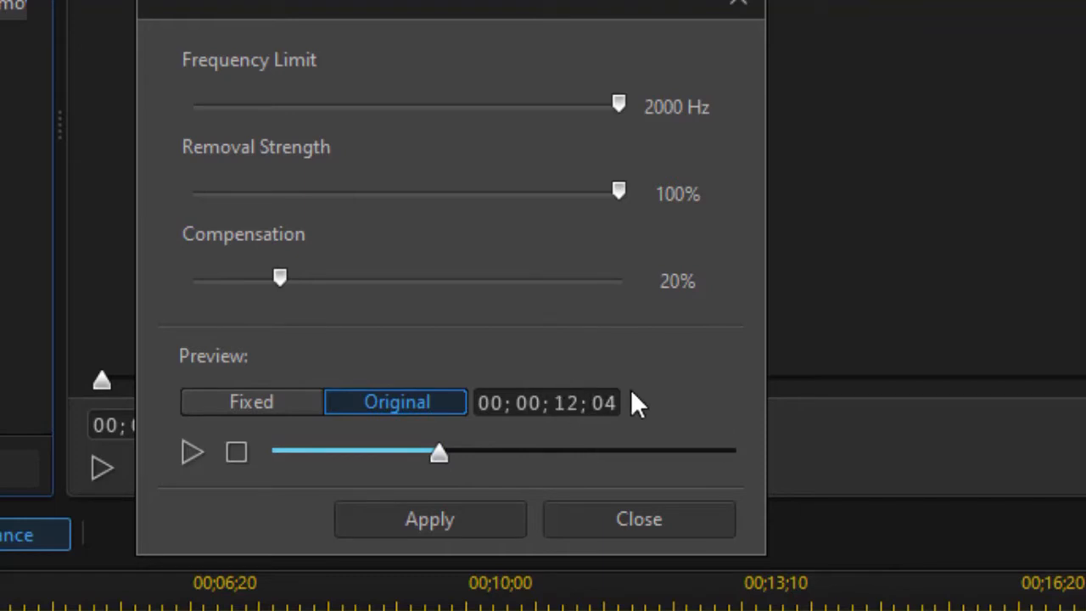
mouse_move(577, 399)
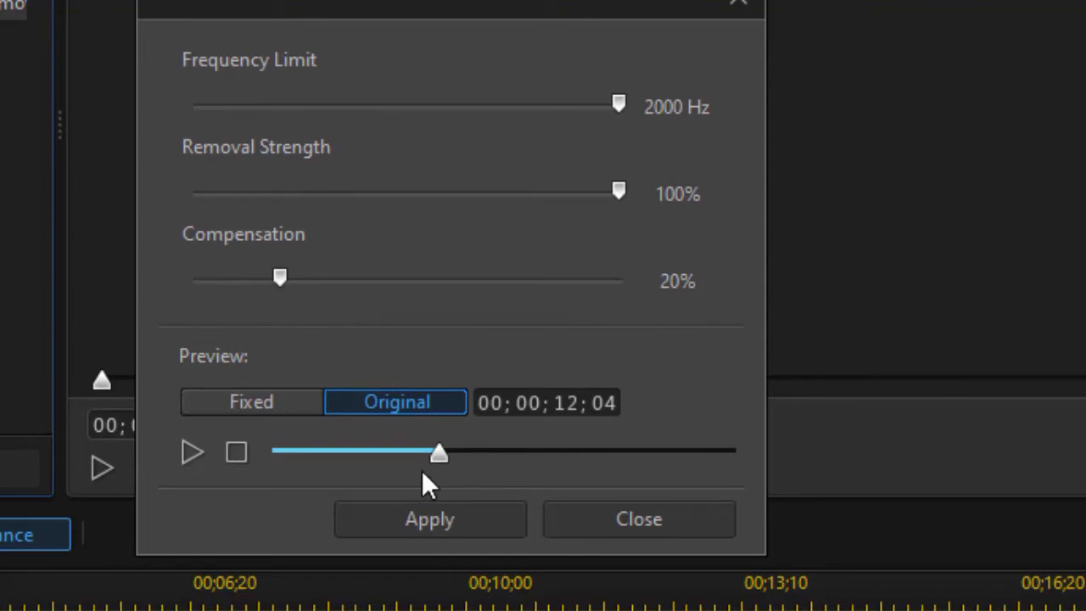
mouse_move(395, 502)
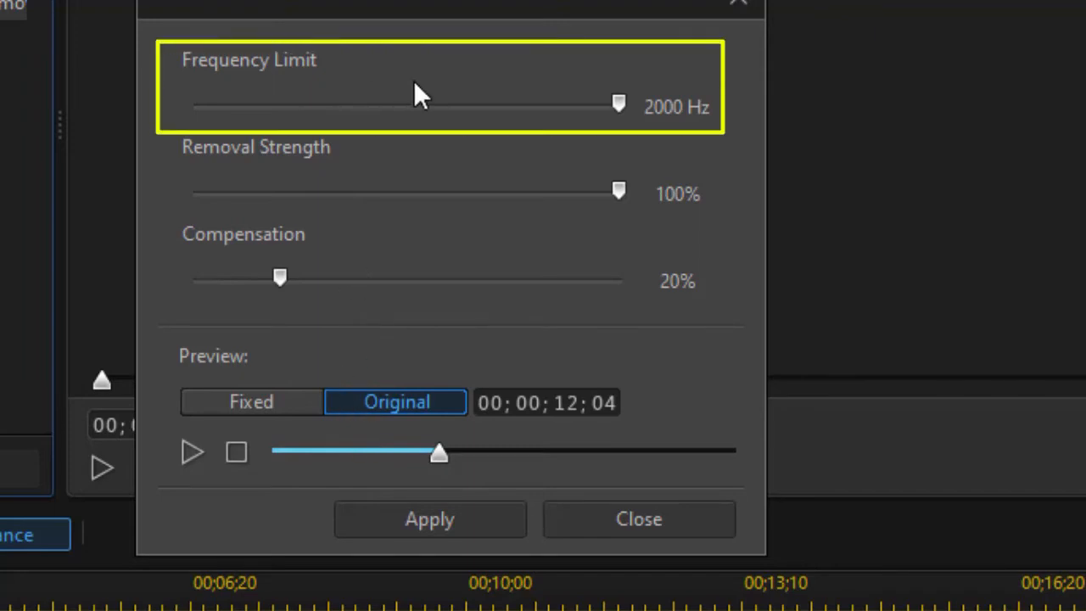
mouse_move(369, 100)
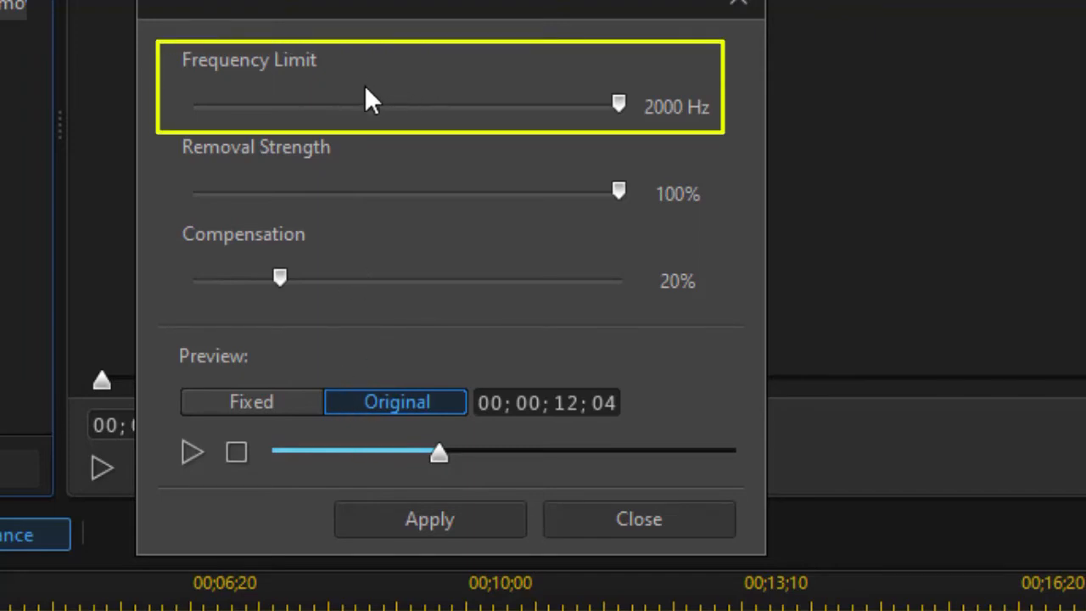
mouse_move(505, 151)
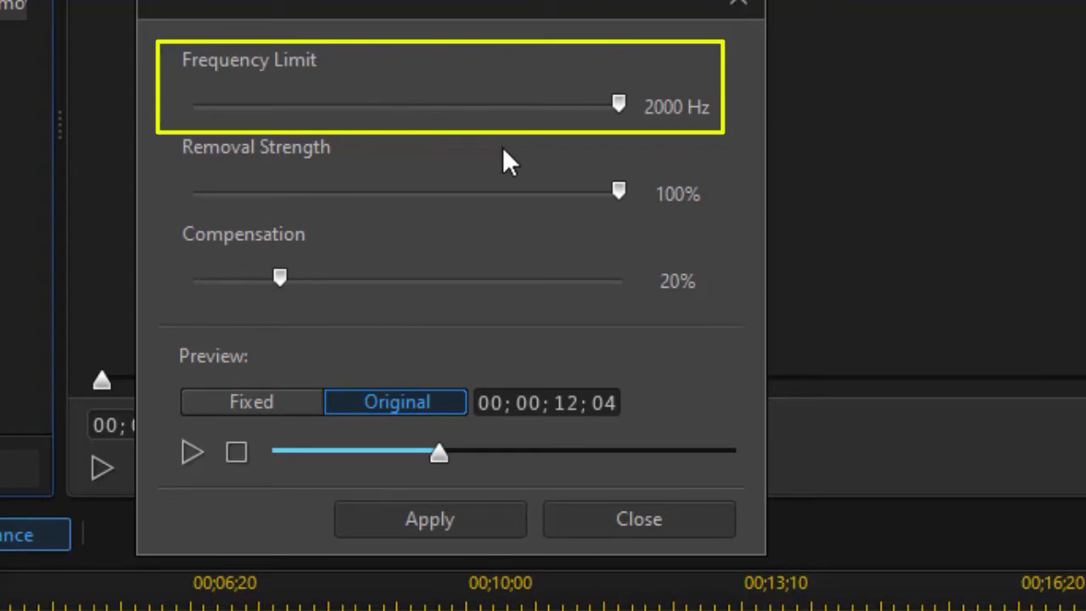
mouse_move(628, 135)
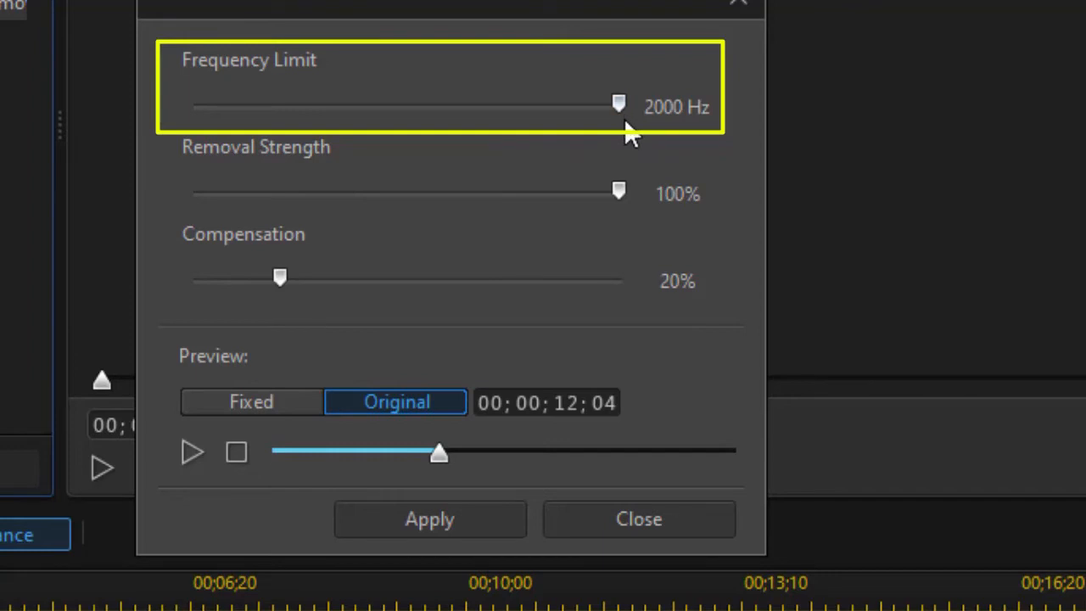
mouse_move(613, 144)
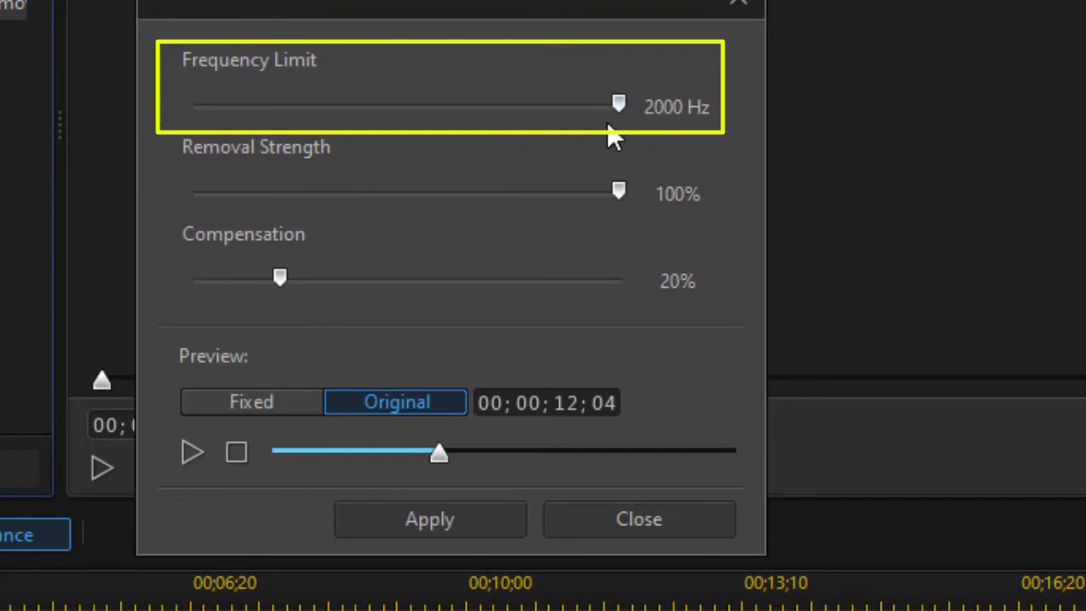
mouse_move(592, 149)
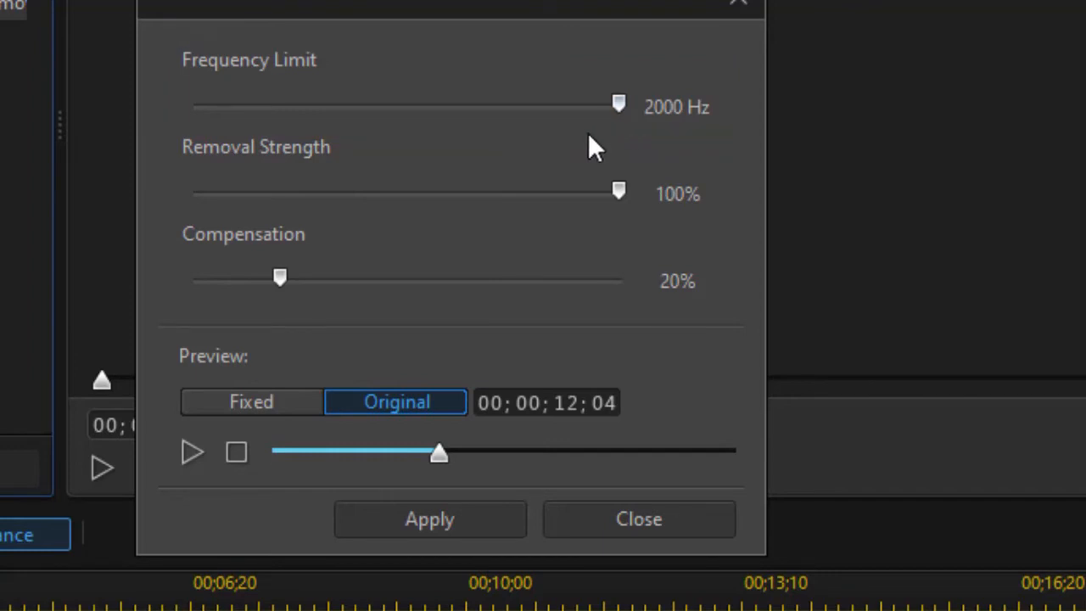
mouse_move(568, 144)
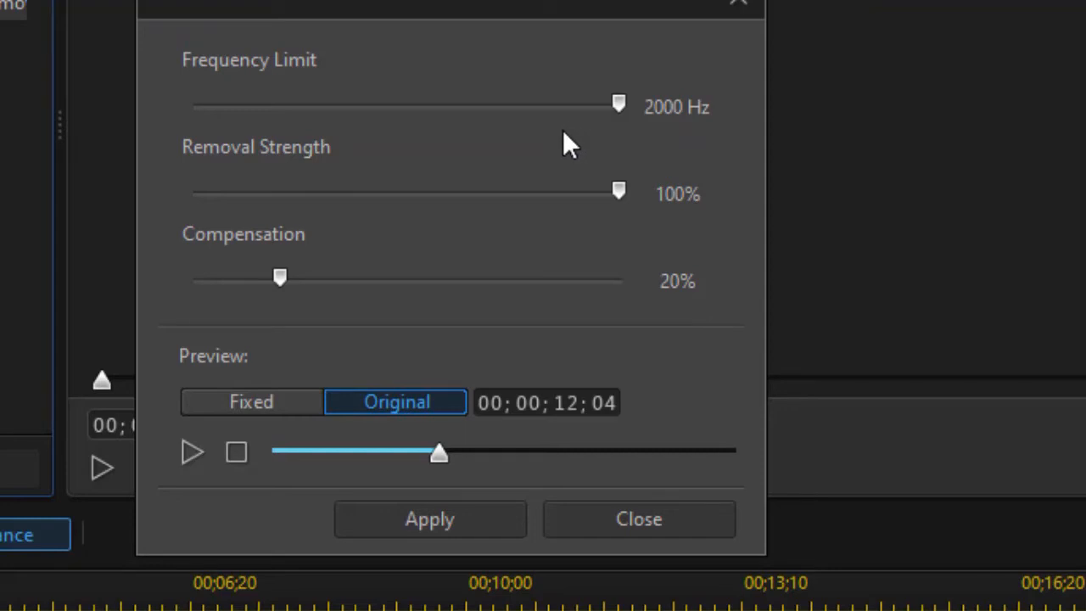
mouse_move(549, 143)
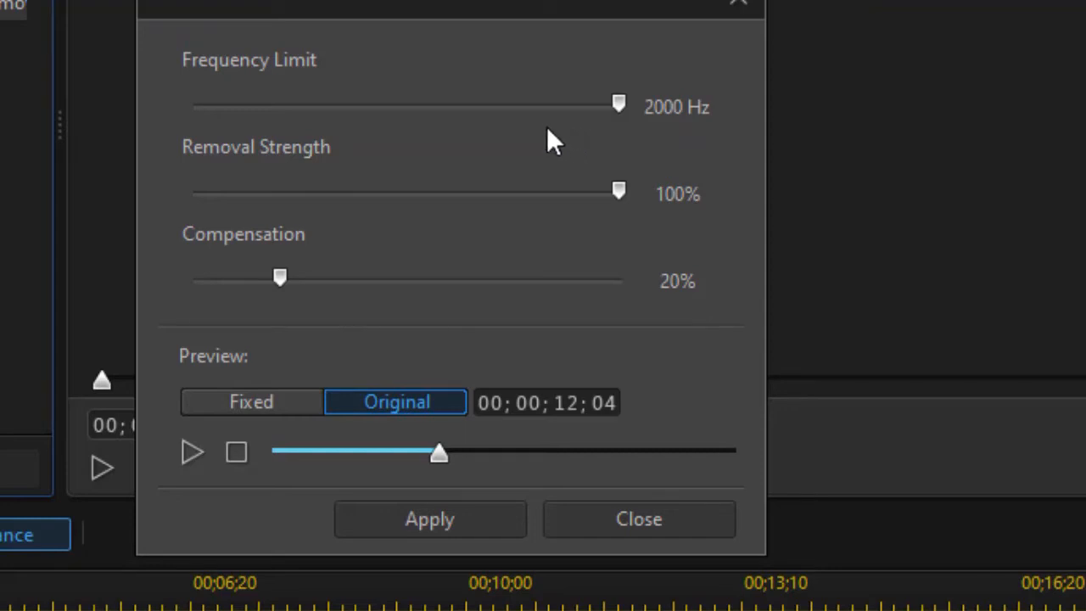
mouse_move(539, 152)
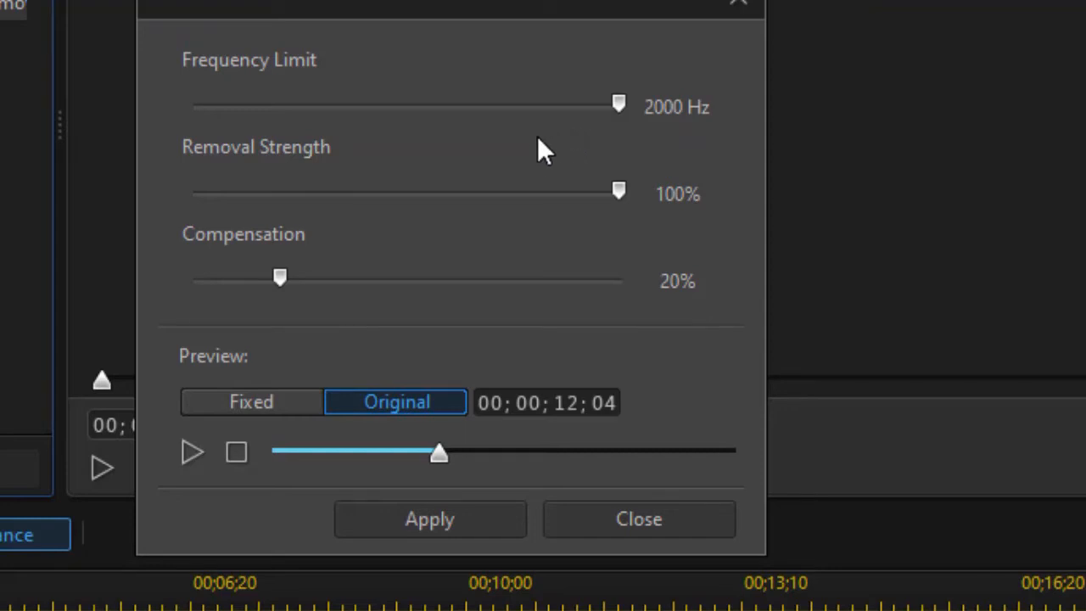
mouse_move(526, 161)
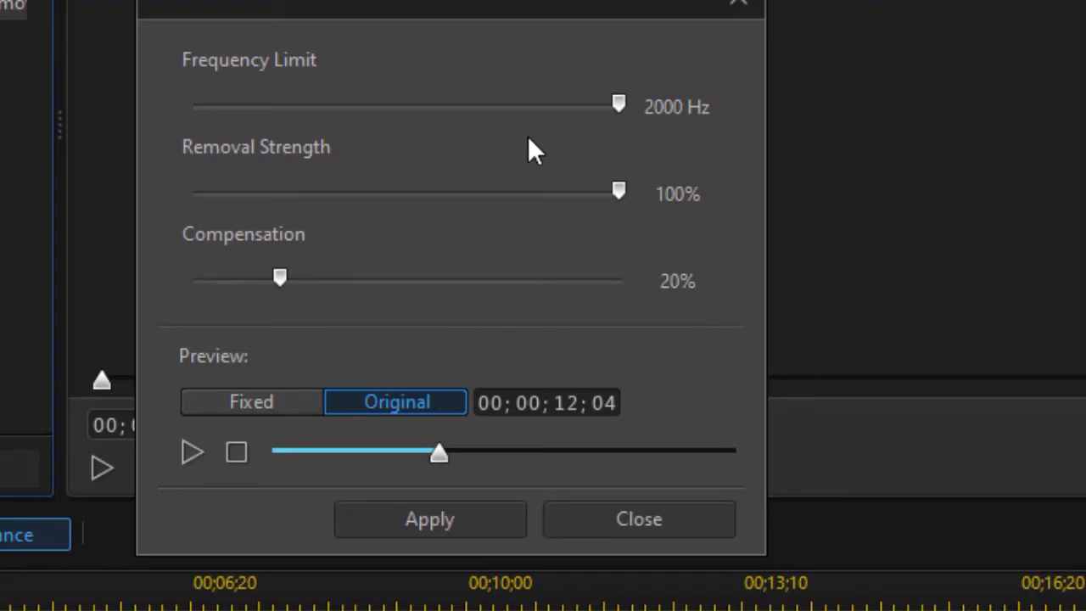
mouse_move(642, 165)
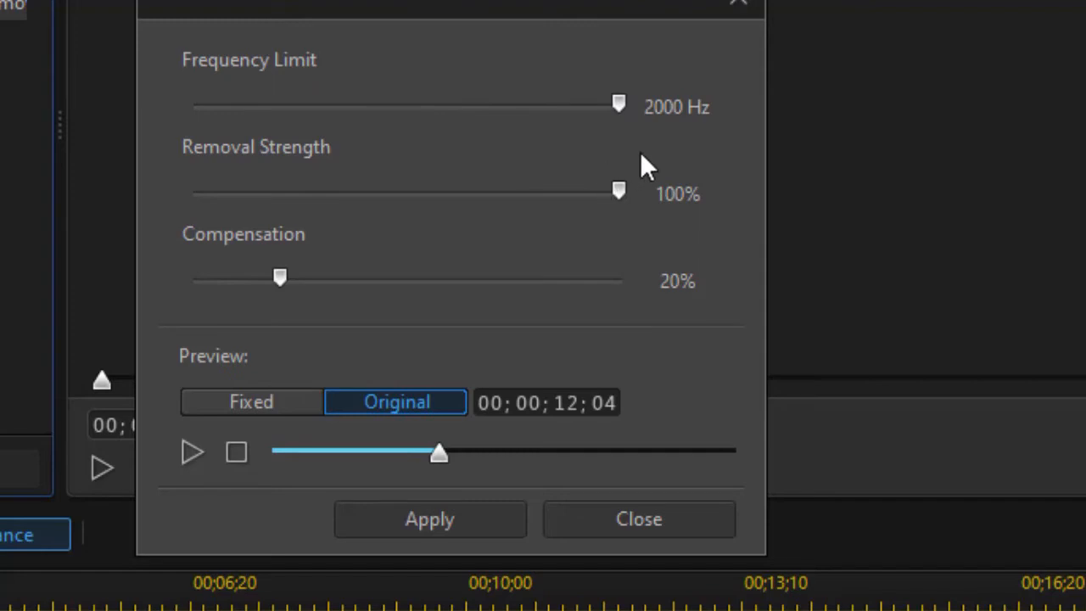
mouse_move(587, 165)
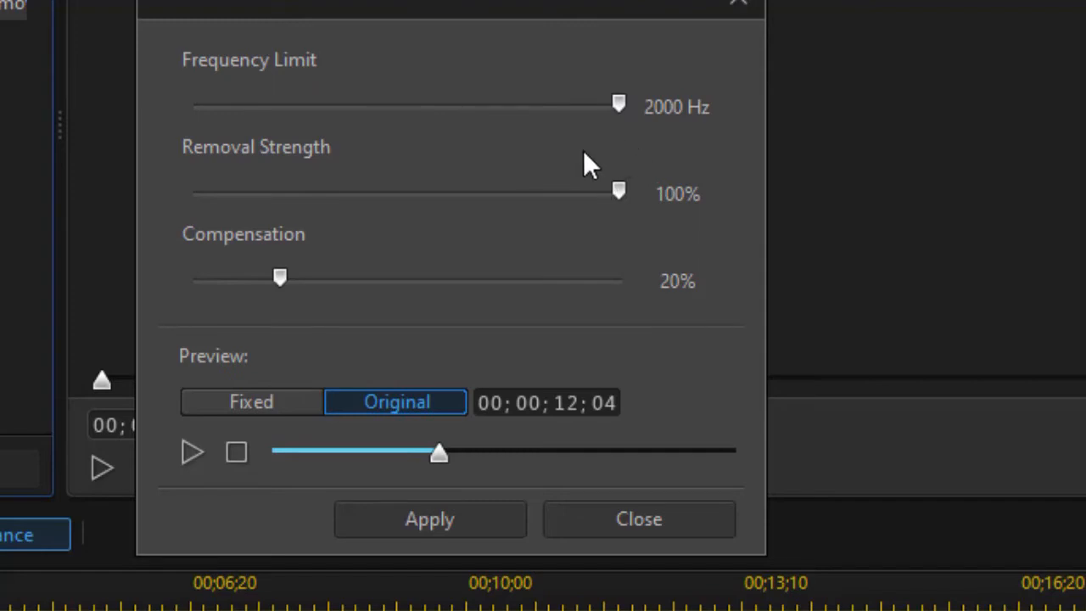
mouse_move(567, 174)
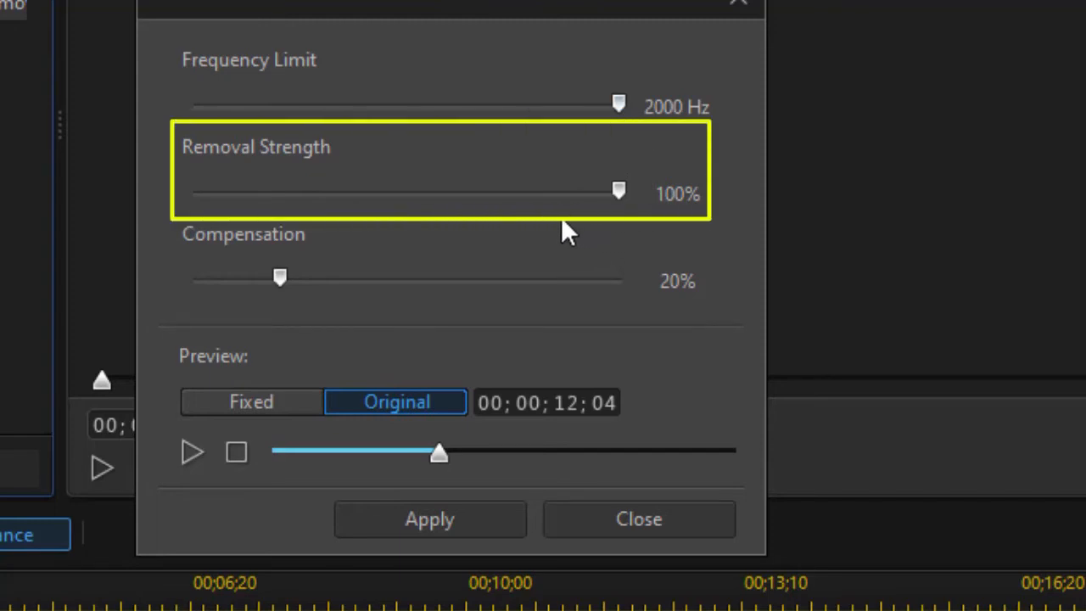
mouse_move(558, 229)
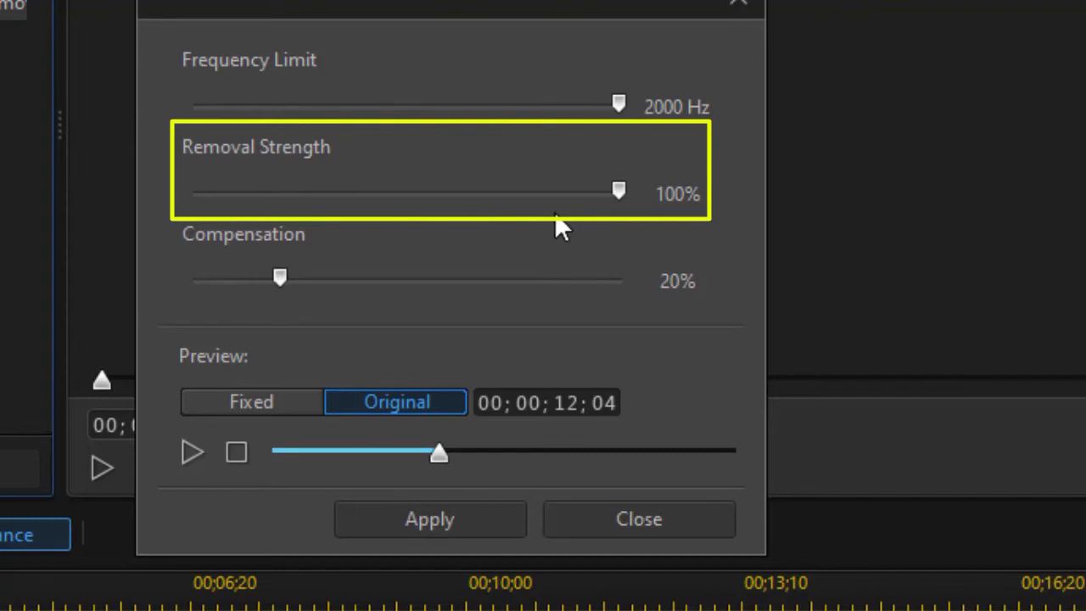
mouse_move(532, 233)
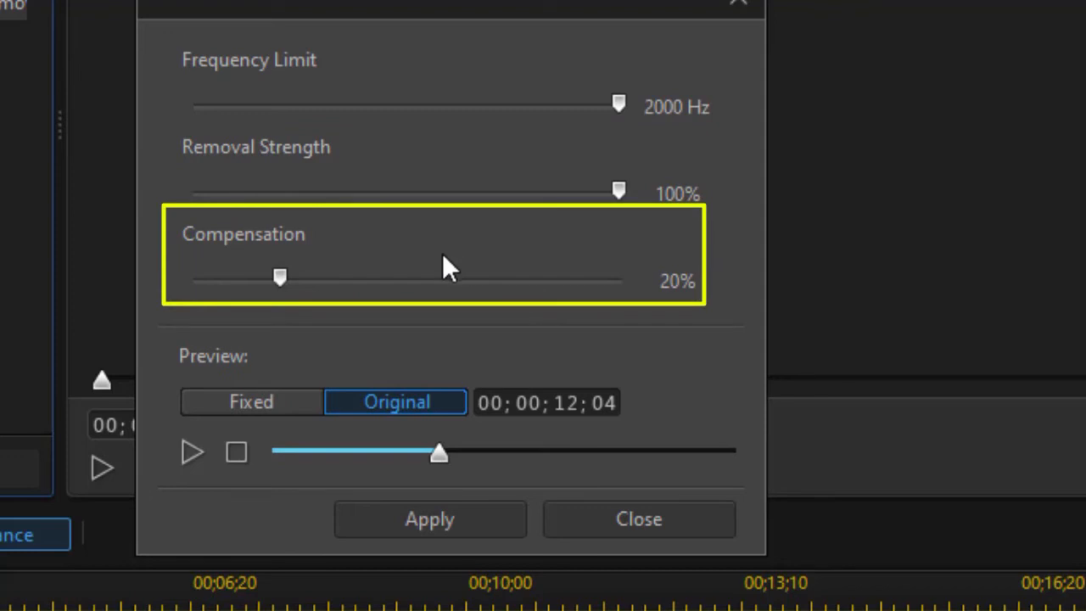
mouse_move(437, 256)
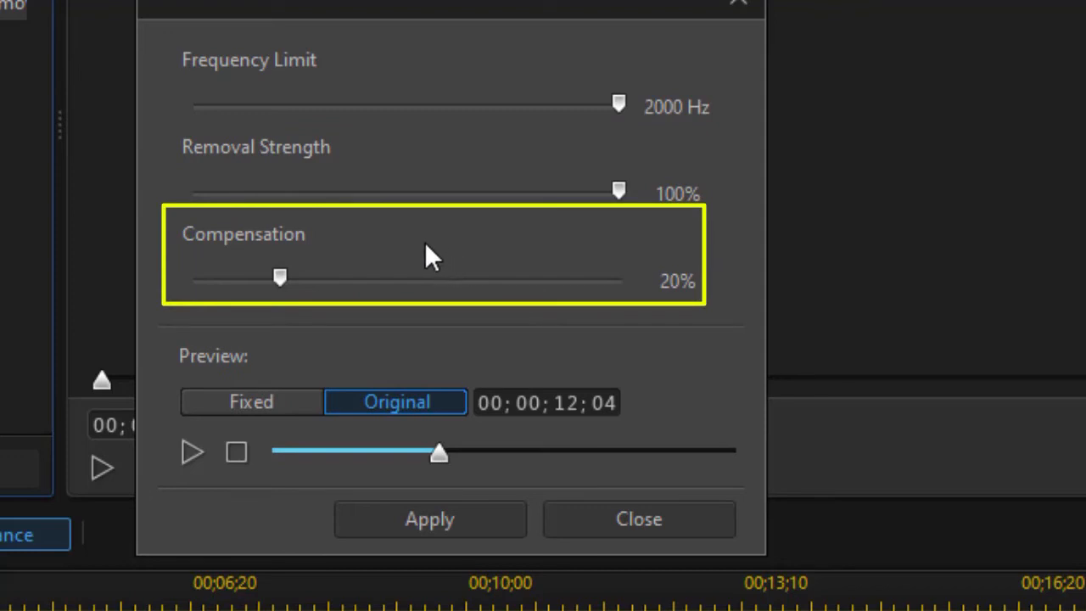
mouse_move(420, 258)
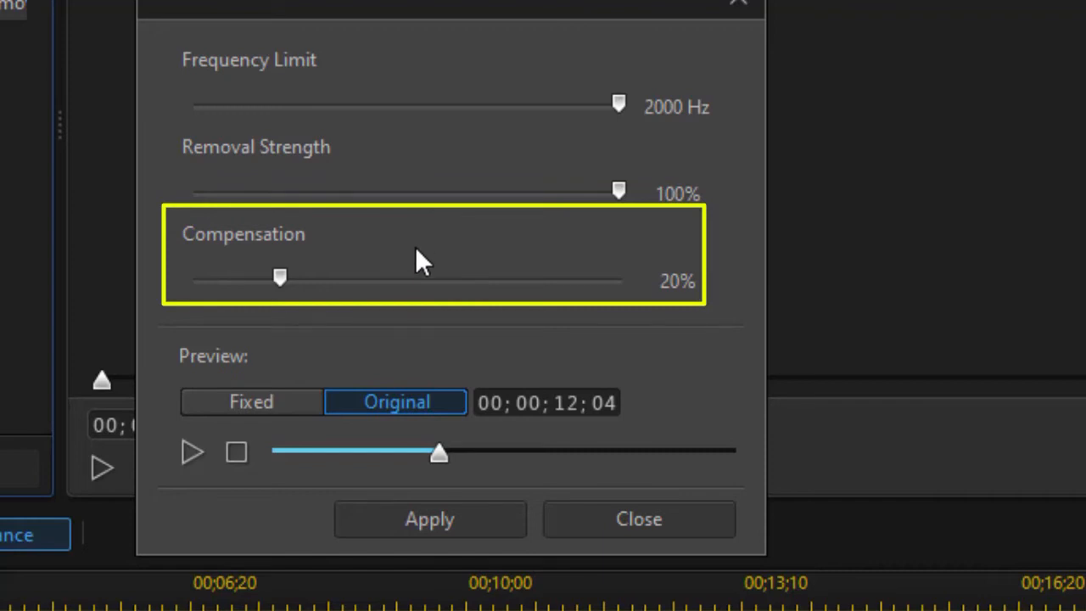
mouse_move(399, 305)
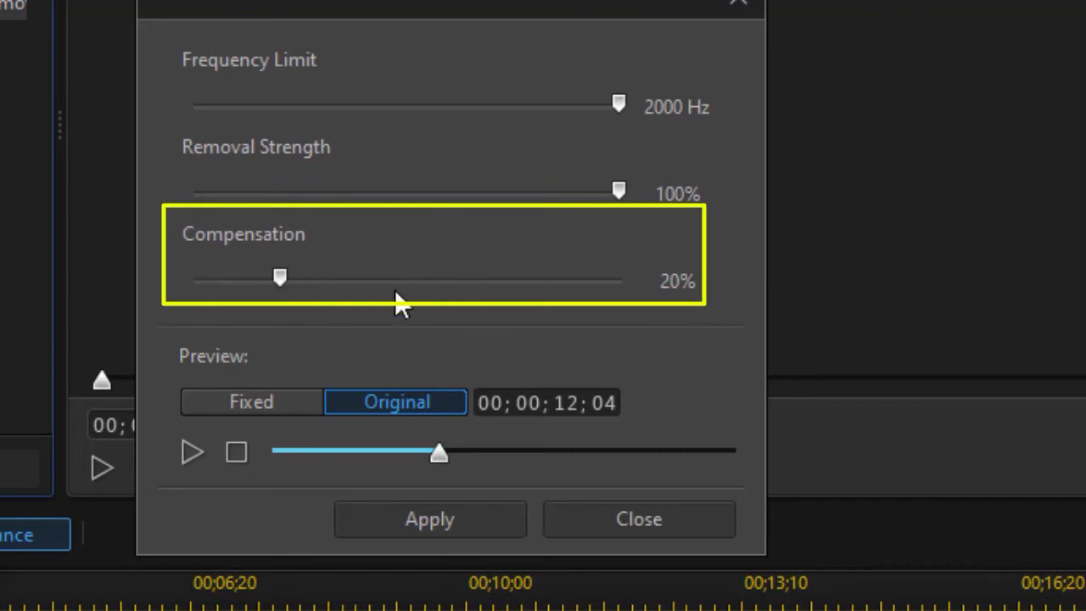
mouse_move(339, 345)
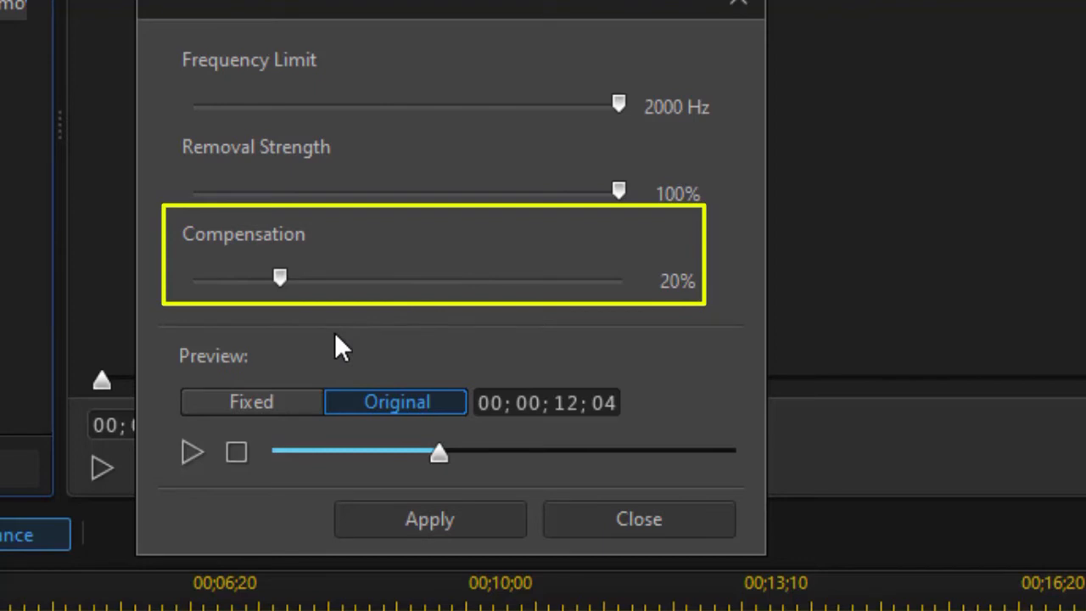
mouse_move(323, 341)
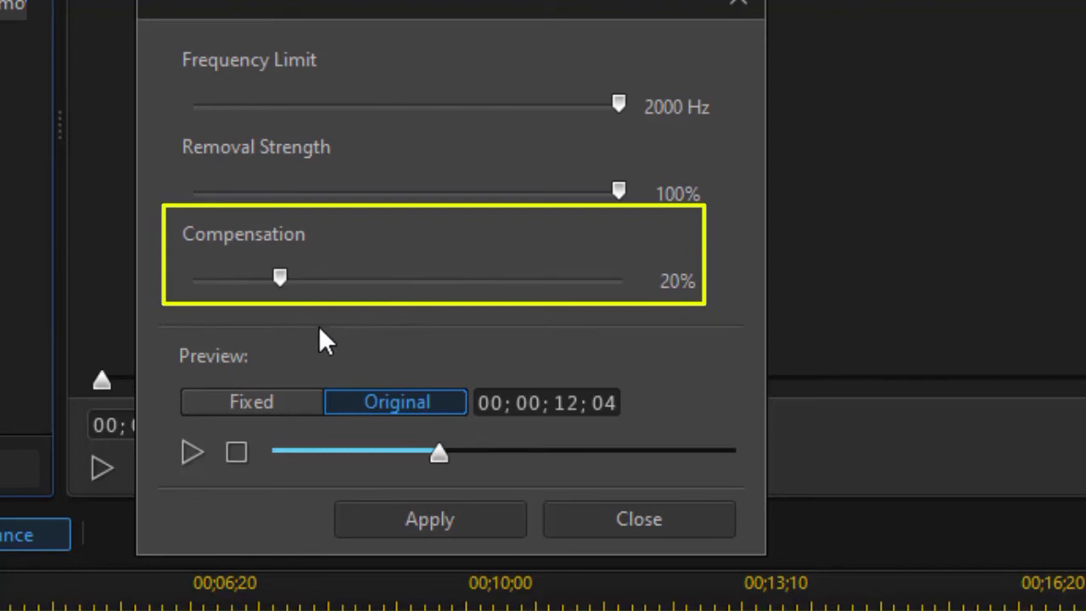
mouse_move(311, 348)
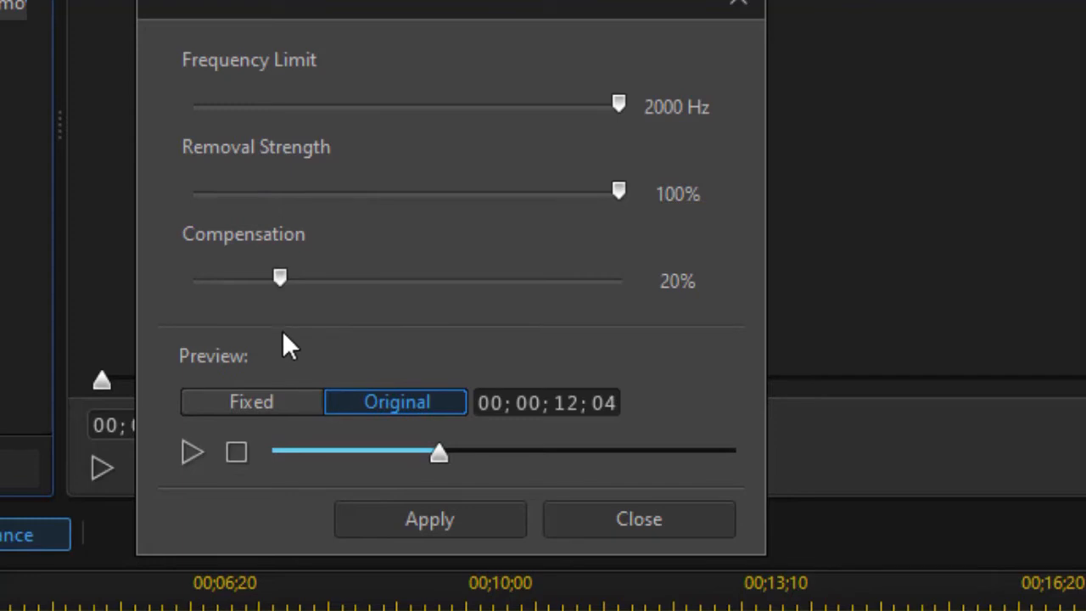
mouse_move(304, 344)
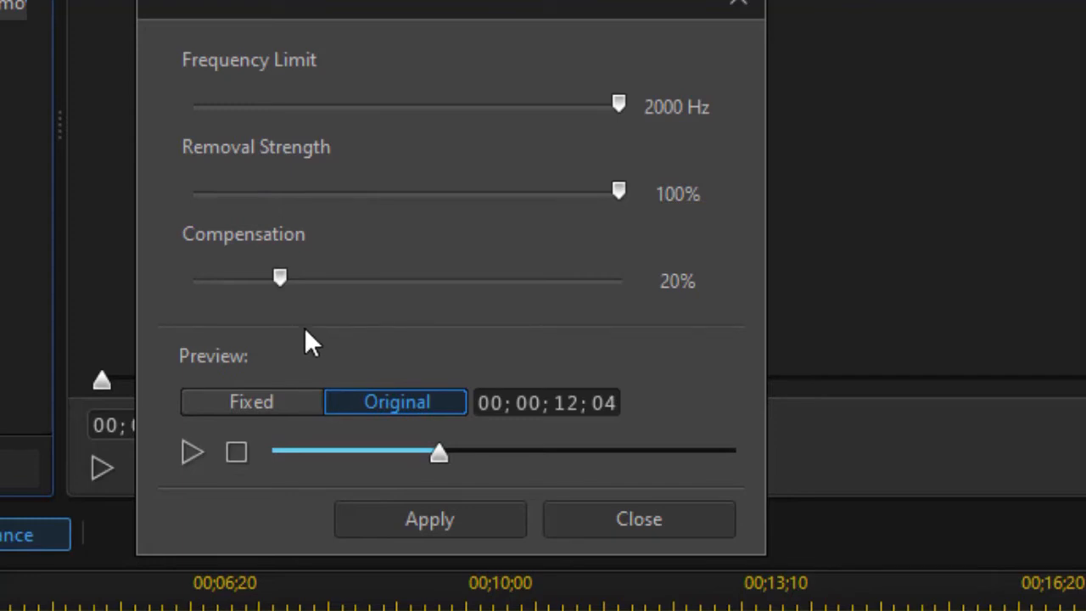
mouse_move(374, 313)
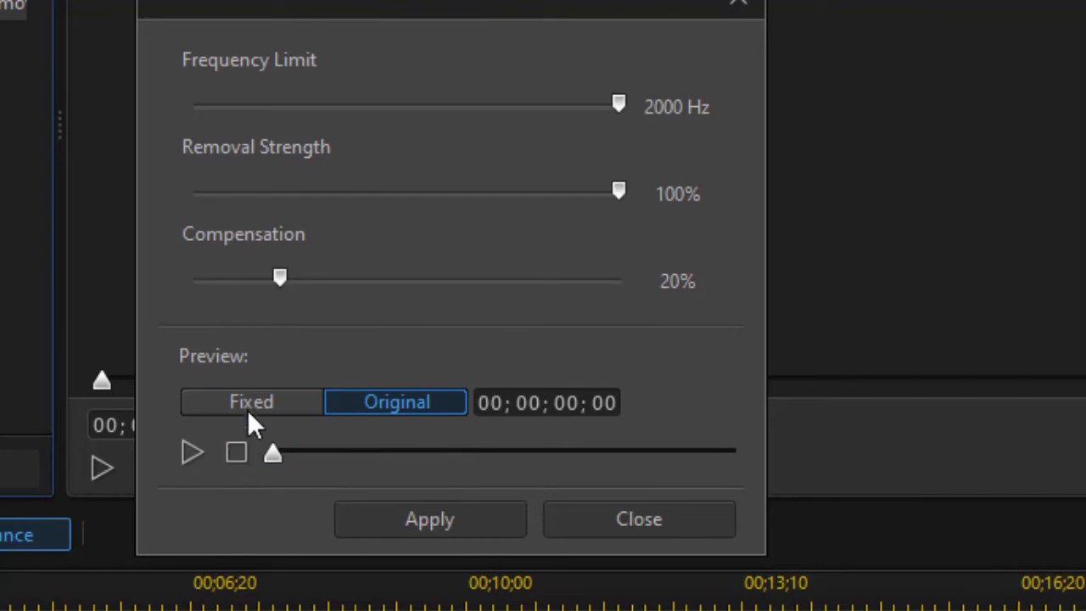
- Switch the Wind Removal preview to Fixed and play the cleaned audio
left_click(251, 402)
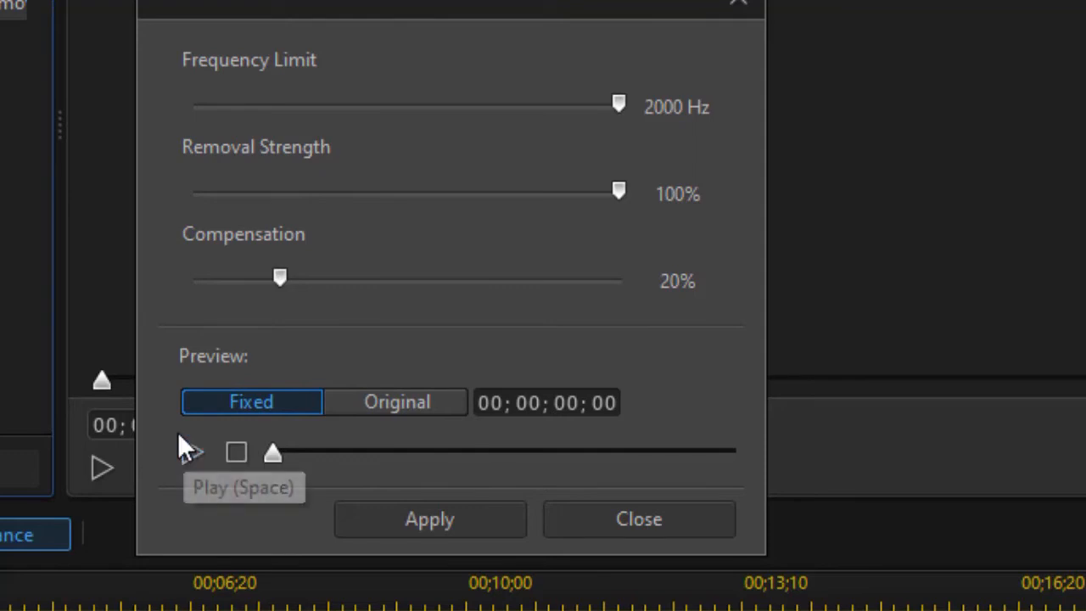
left_click(193, 452)
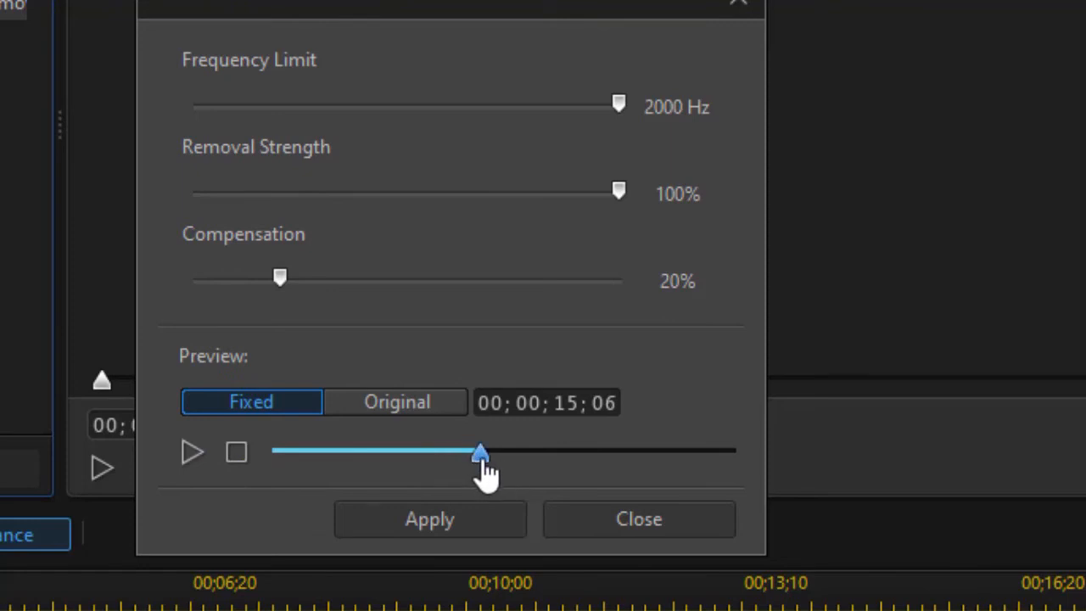
- Scrub the preview back to about 00;00;17;12 and play the fixed audio
left_click_drag(482, 454, 563, 454)
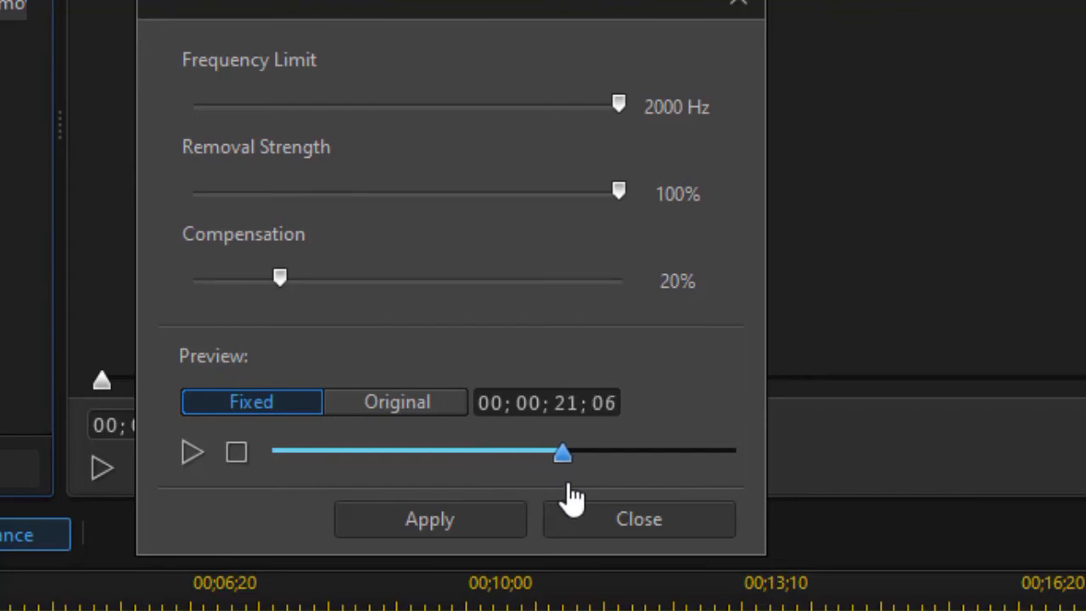
left_click_drag(562, 454, 522, 454)
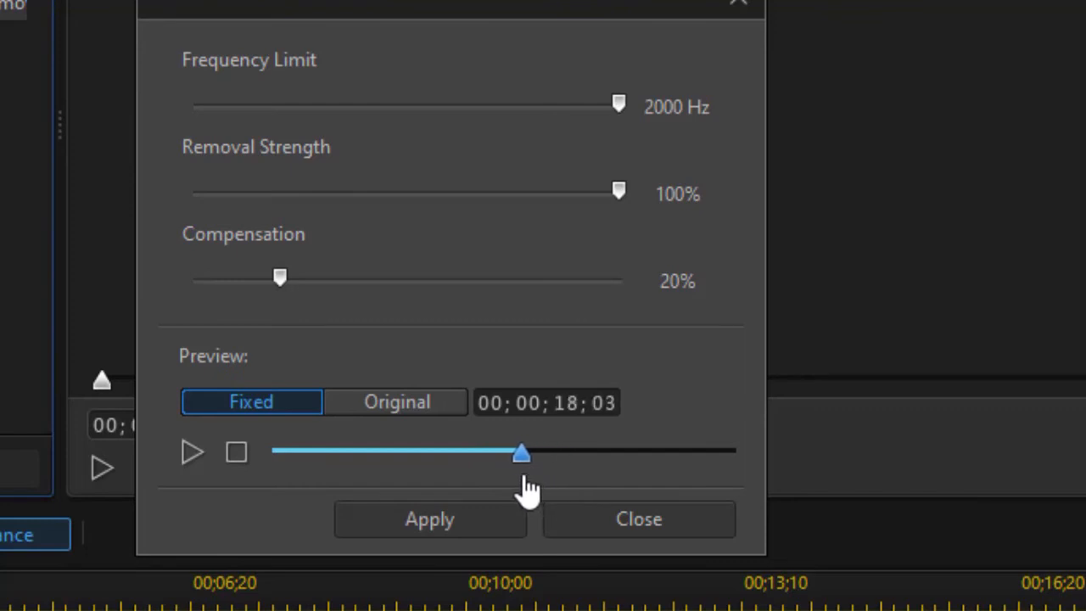
left_click_drag(521, 453, 509, 453)
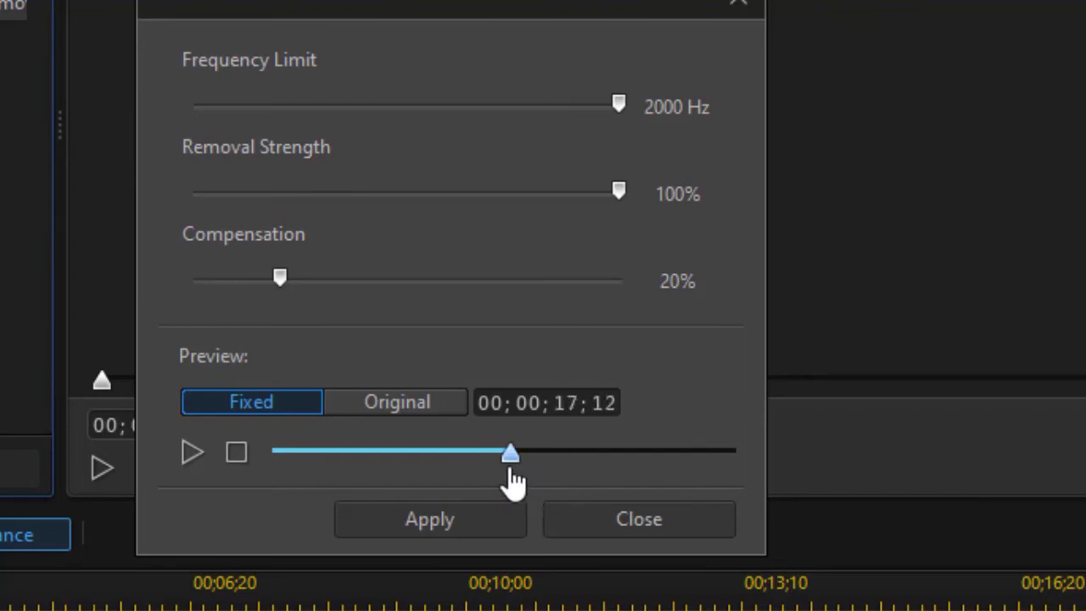
mouse_move(219, 532)
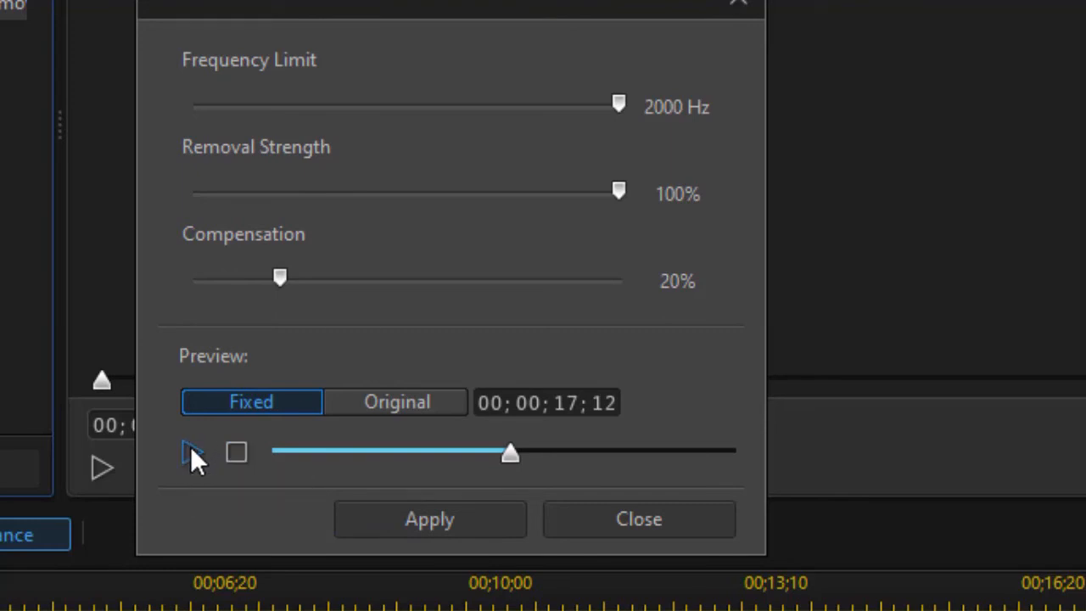
left_click(188, 452)
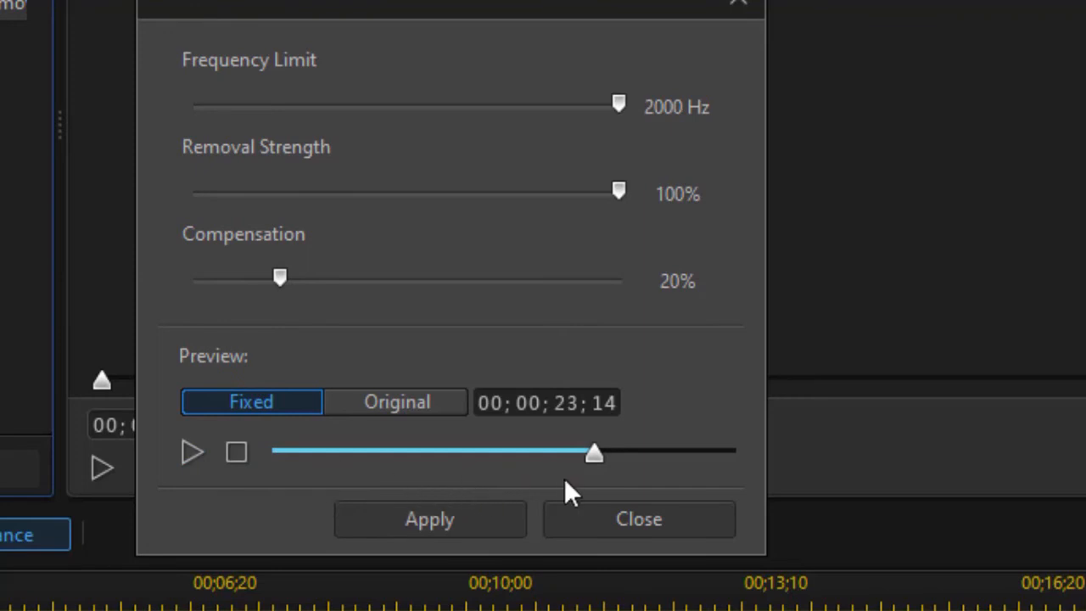
mouse_move(595, 482)
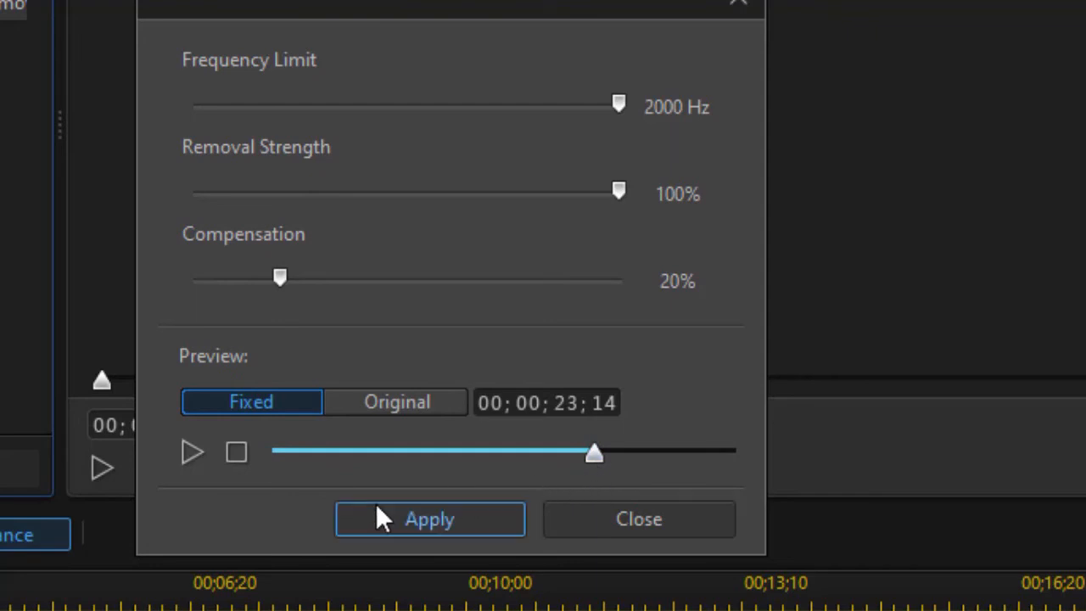
mouse_move(360, 488)
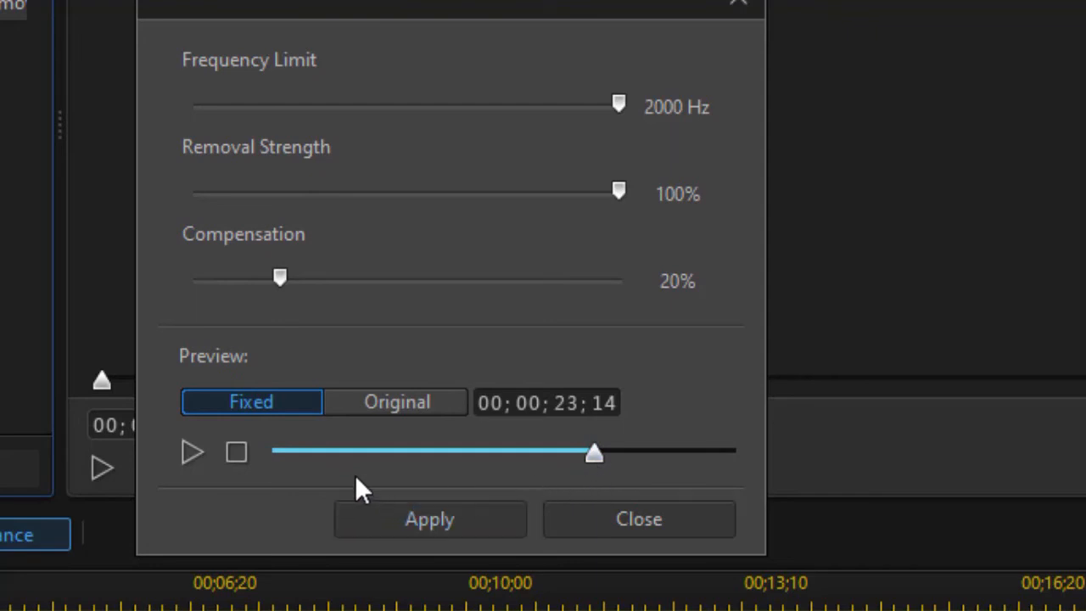
mouse_move(325, 489)
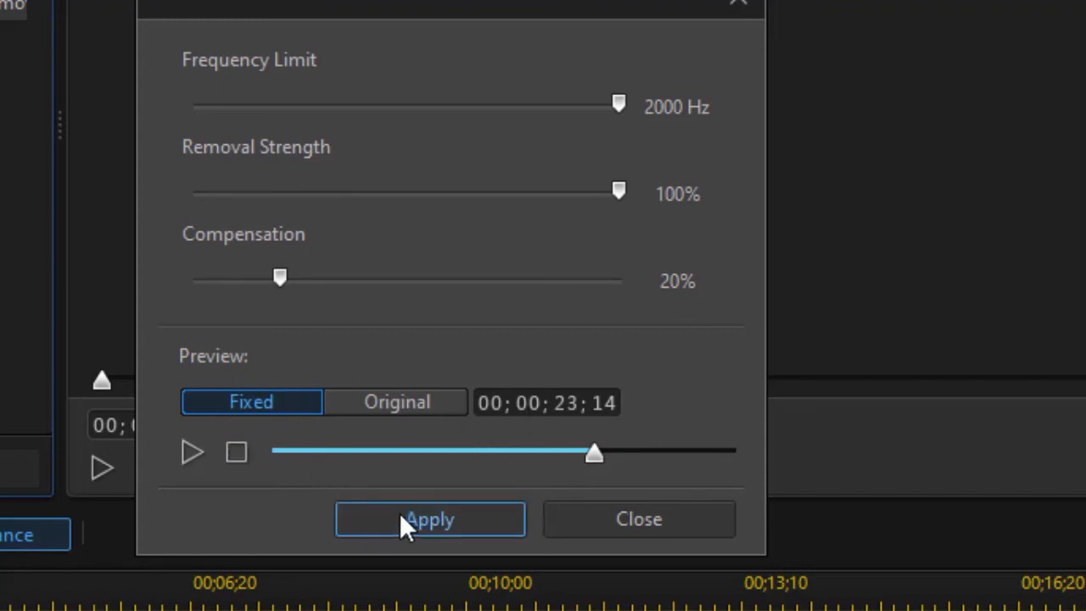
- Apply Wind Removal at 2000 Hz, 100% strength and 20% compensation to the clip's audio
left_click(430, 520)
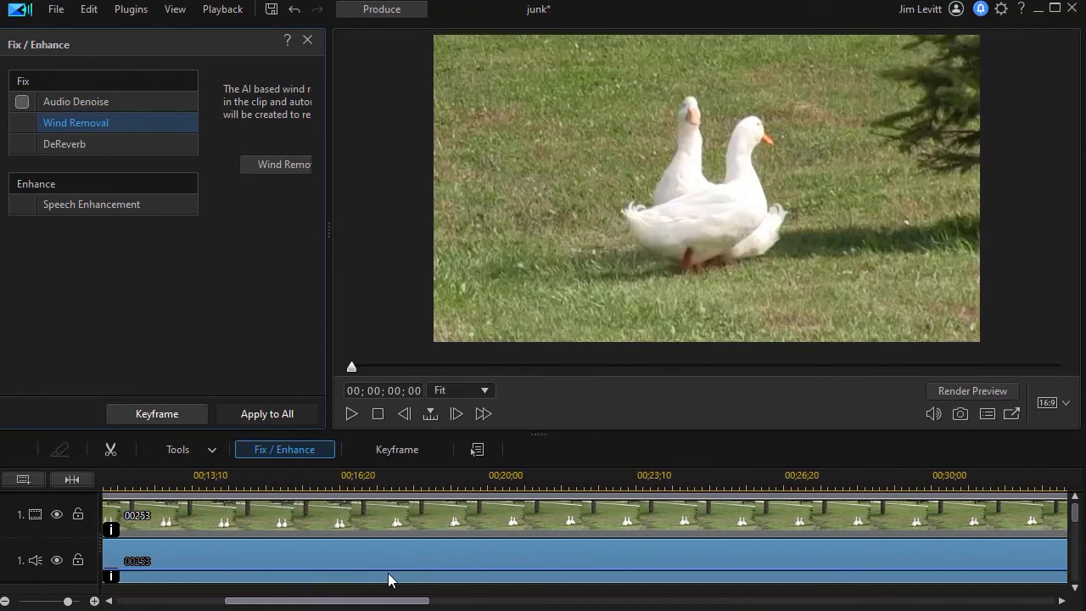
- Close the Fix/Enhance panel and play the cleaned duck clip, pausing near 00;00;26;09
left_click(450, 475)
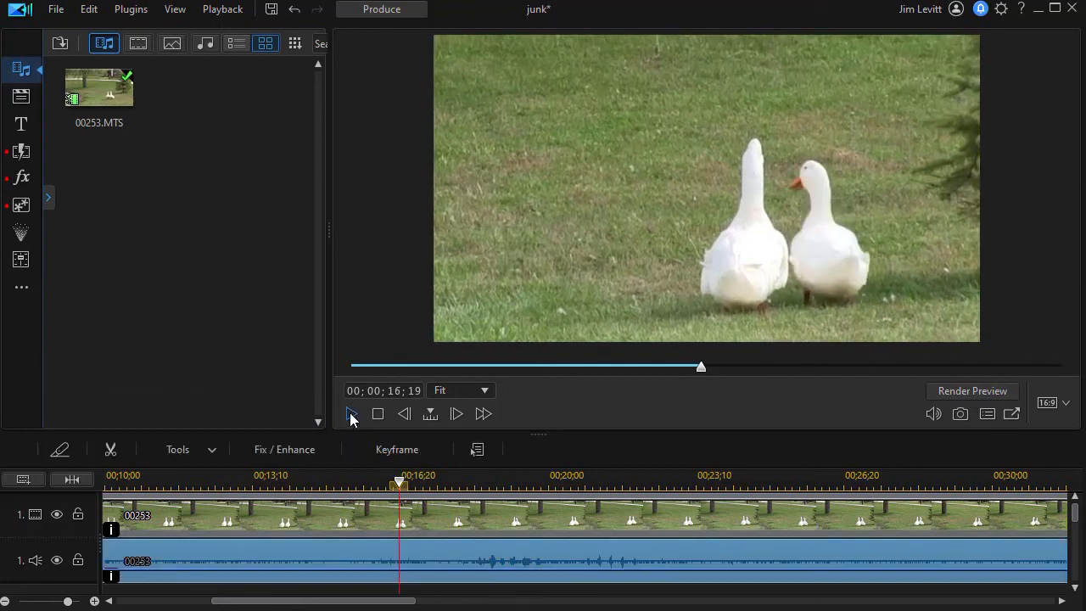
left_click(351, 415)
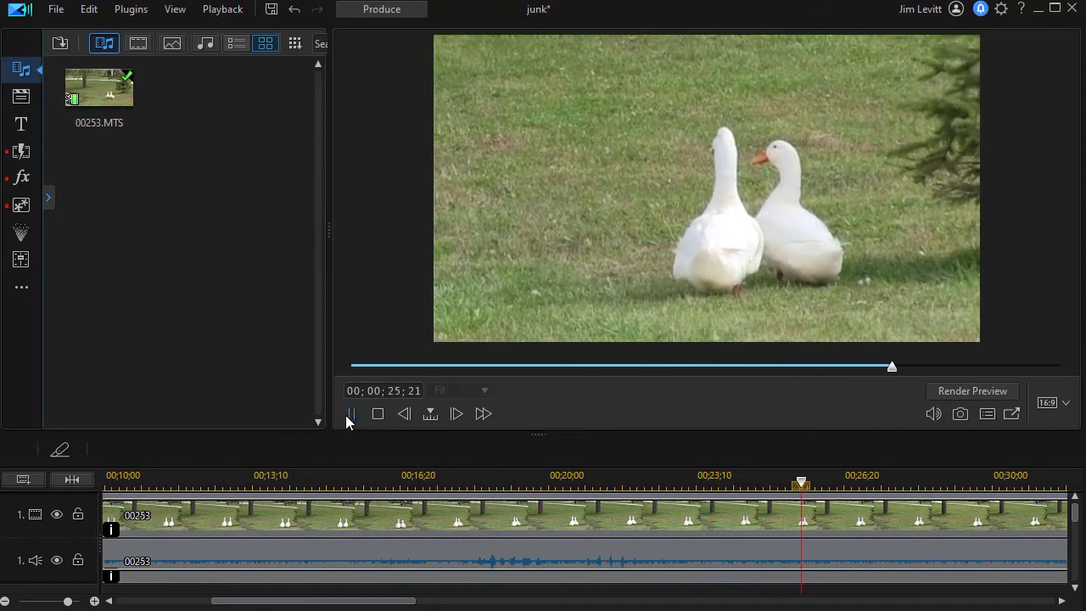
left_click(352, 414)
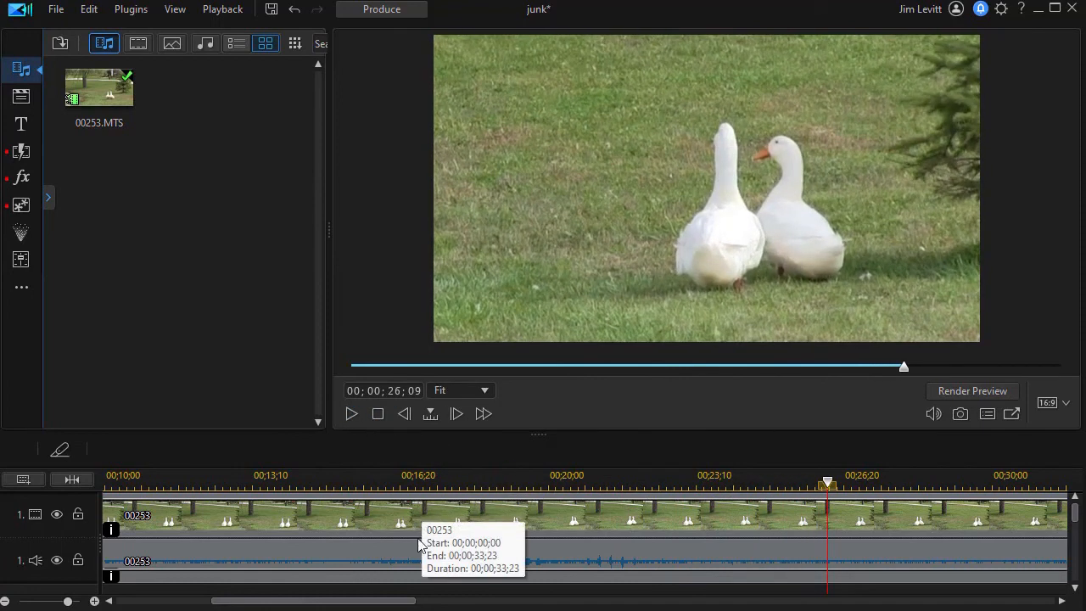
mouse_move(359, 560)
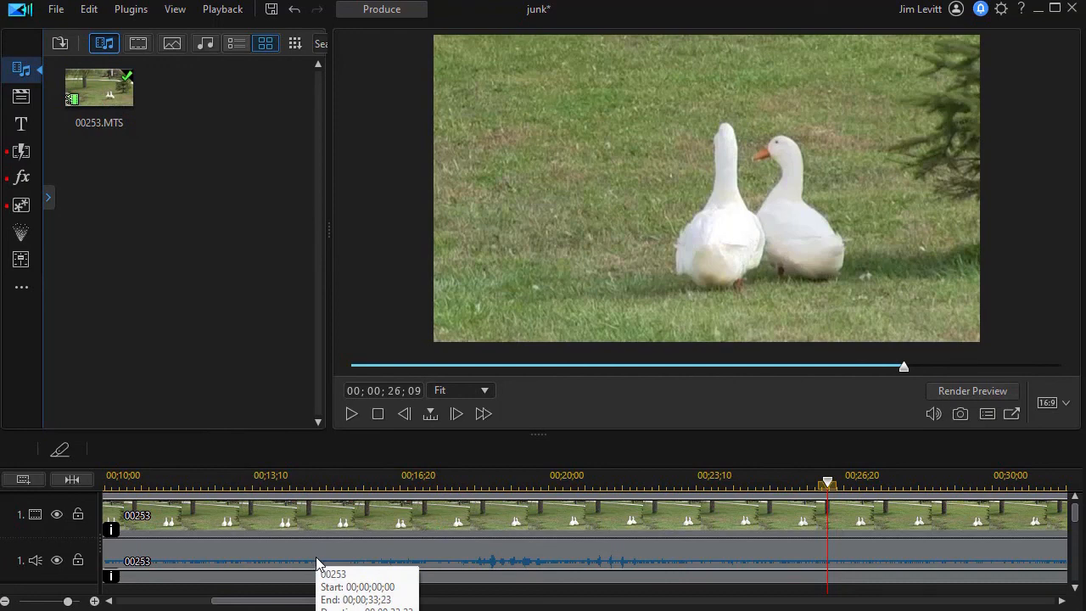
mouse_move(302, 559)
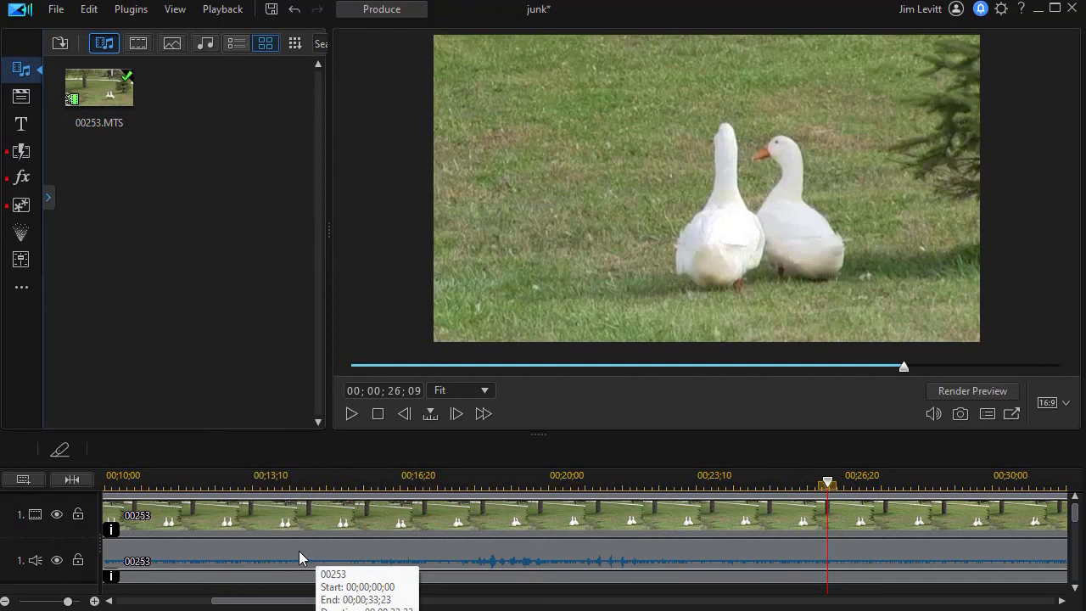
mouse_move(372, 449)
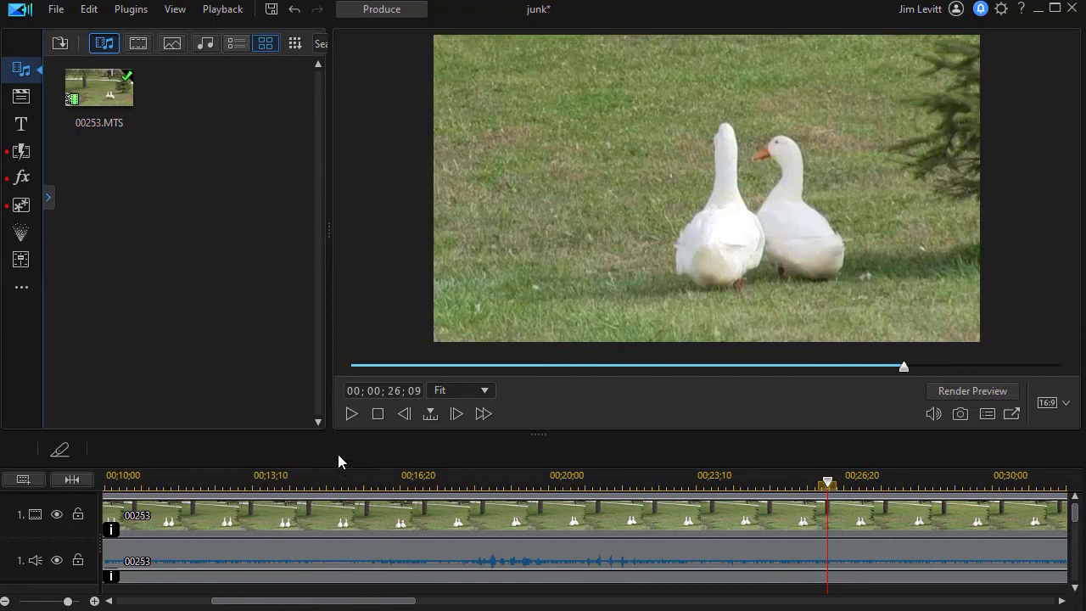
mouse_move(424, 468)
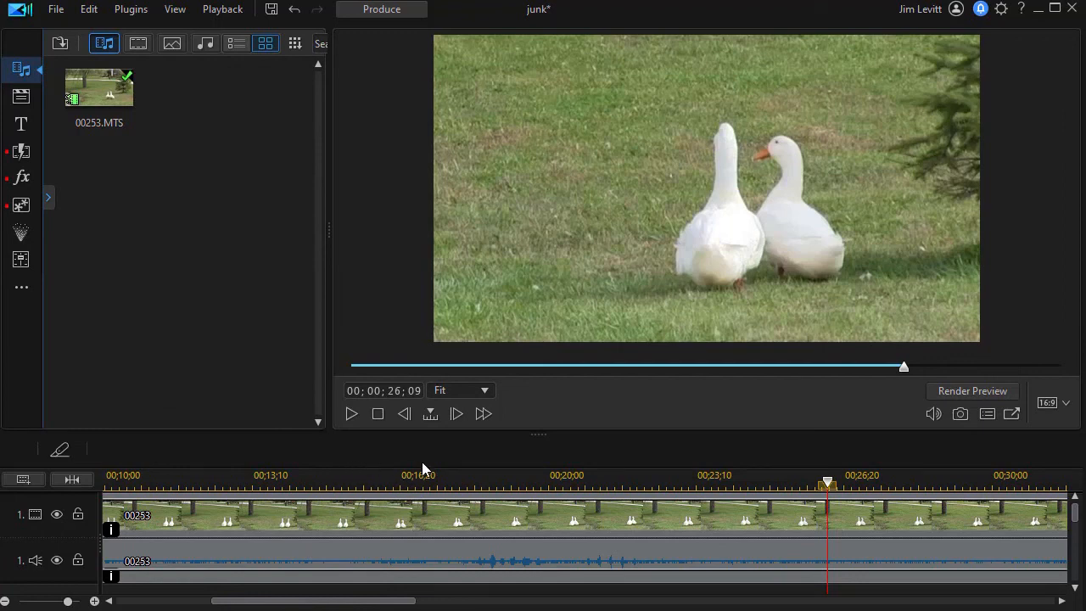